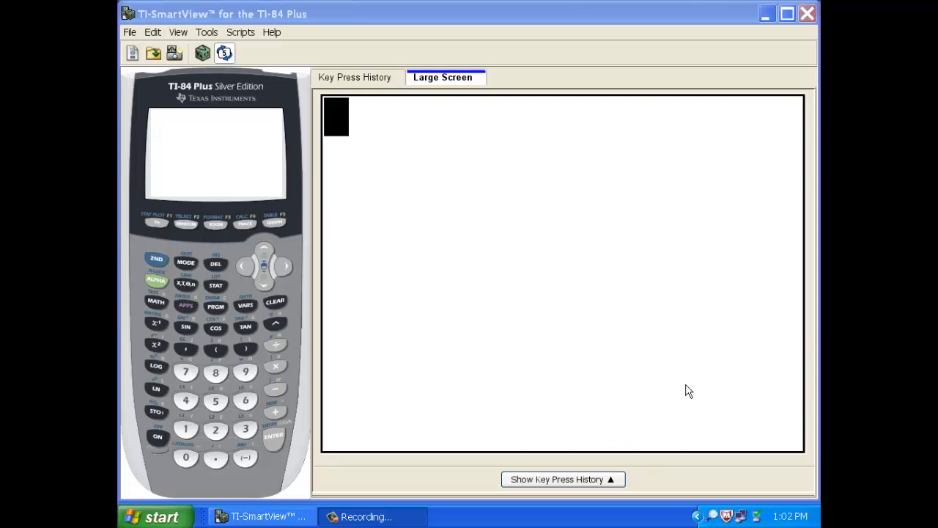
mouse_move(402, 363)
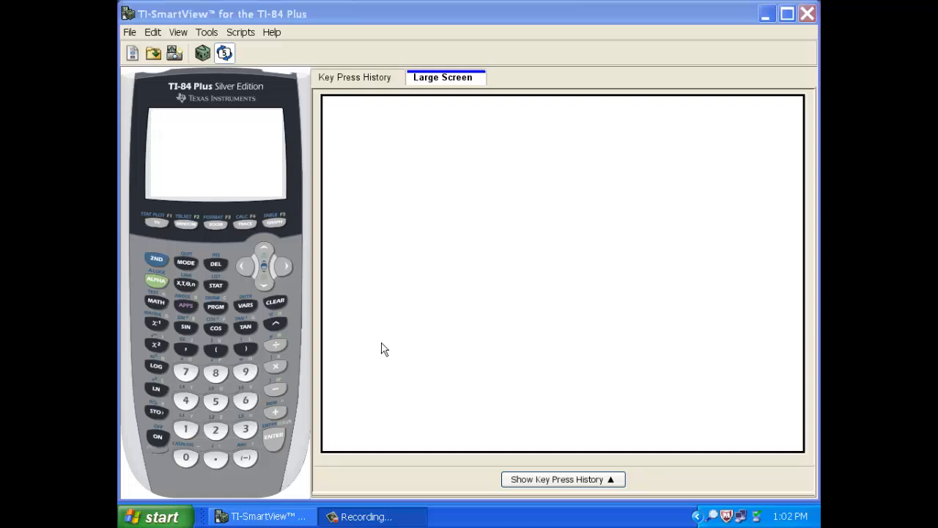
mouse_move(382, 348)
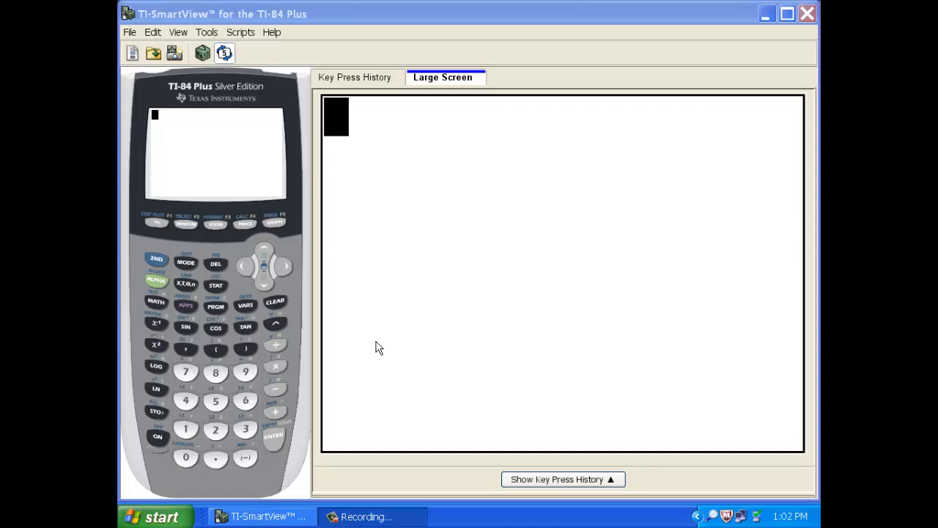
mouse_move(375, 346)
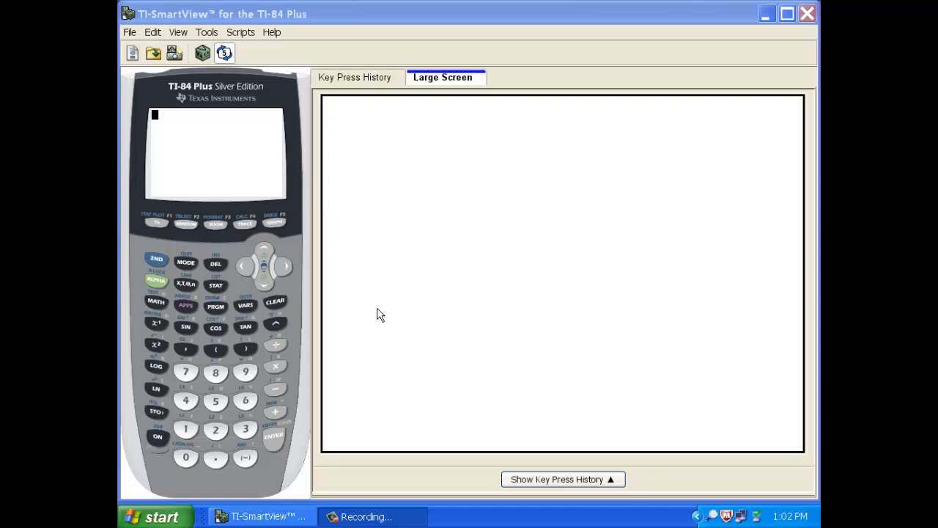
Run DiagnosticOn from the CATALOG so regressions report correlation values.
left_click(156, 260)
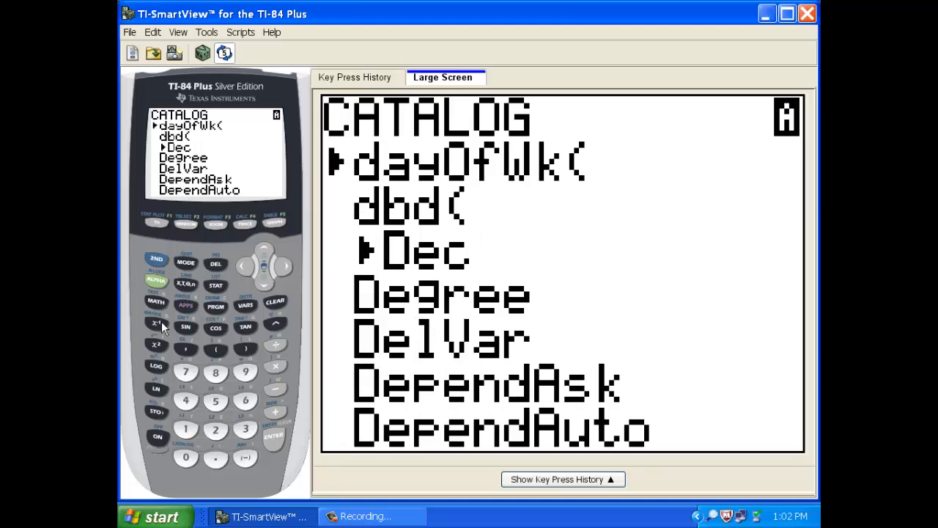
mouse_move(264, 286)
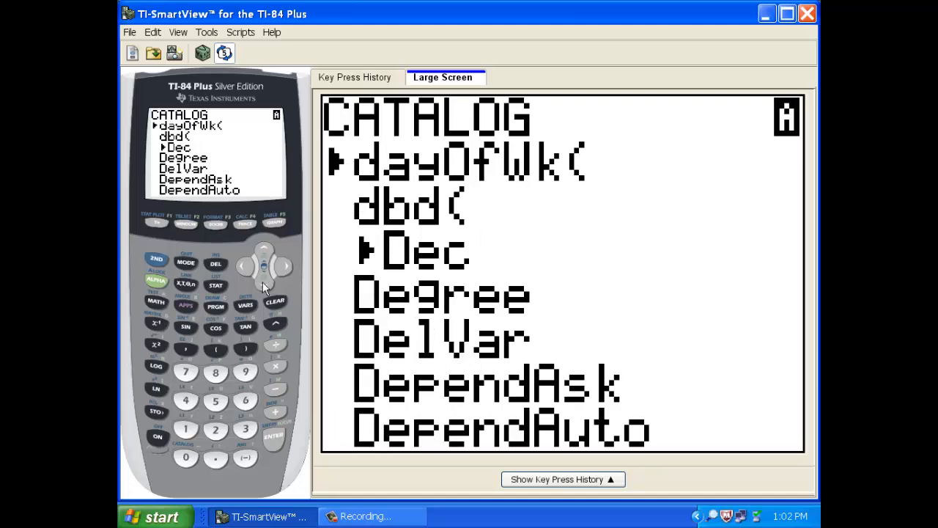
key("down")
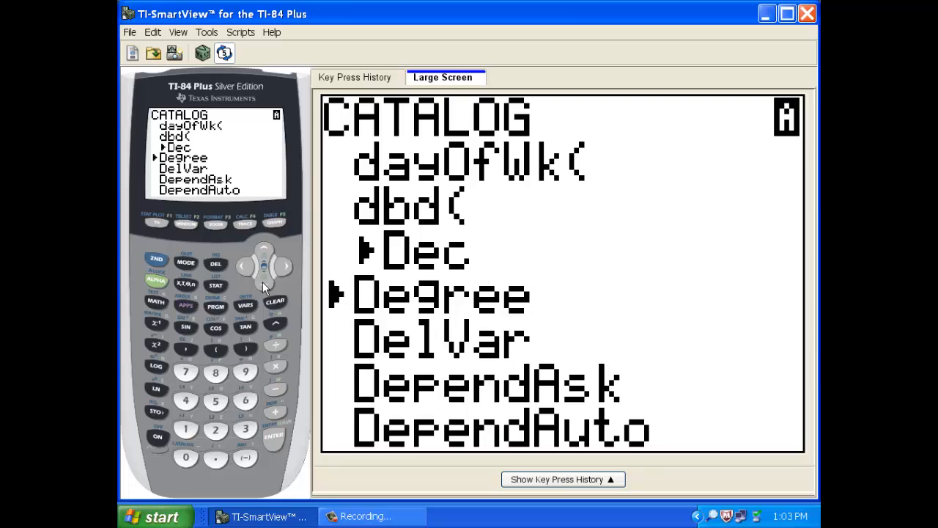
key("down")
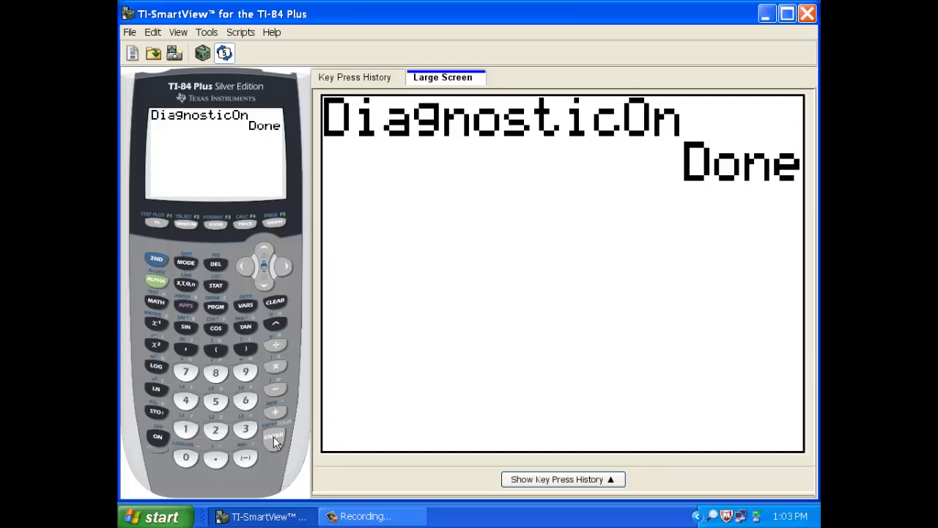
mouse_move(282, 428)
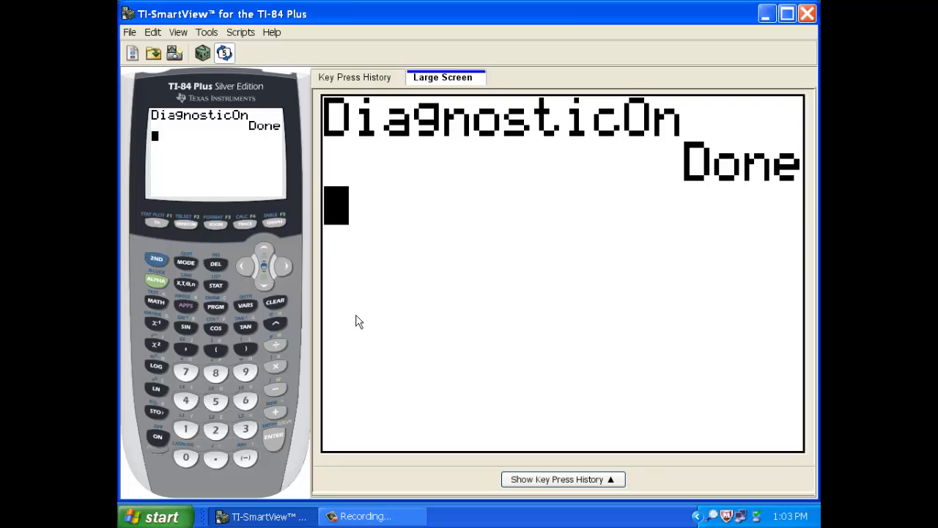
mouse_move(372, 307)
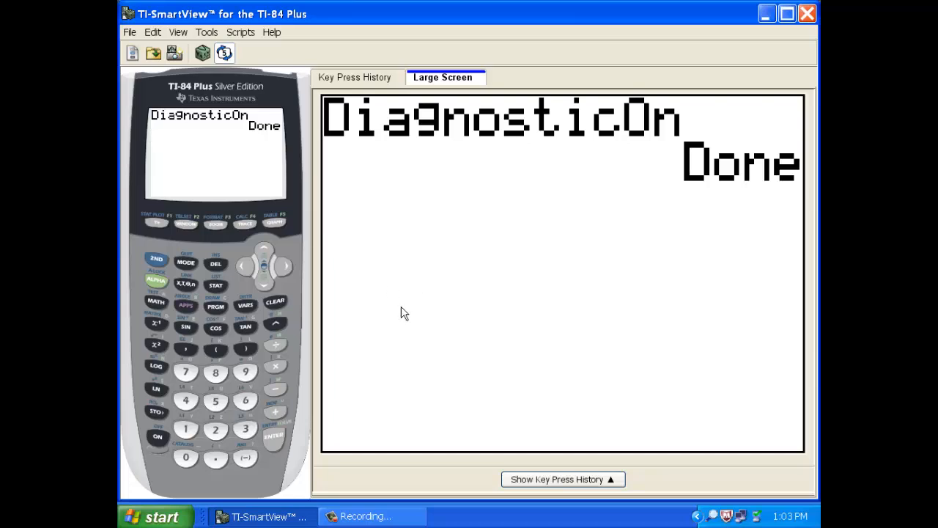
mouse_move(422, 286)
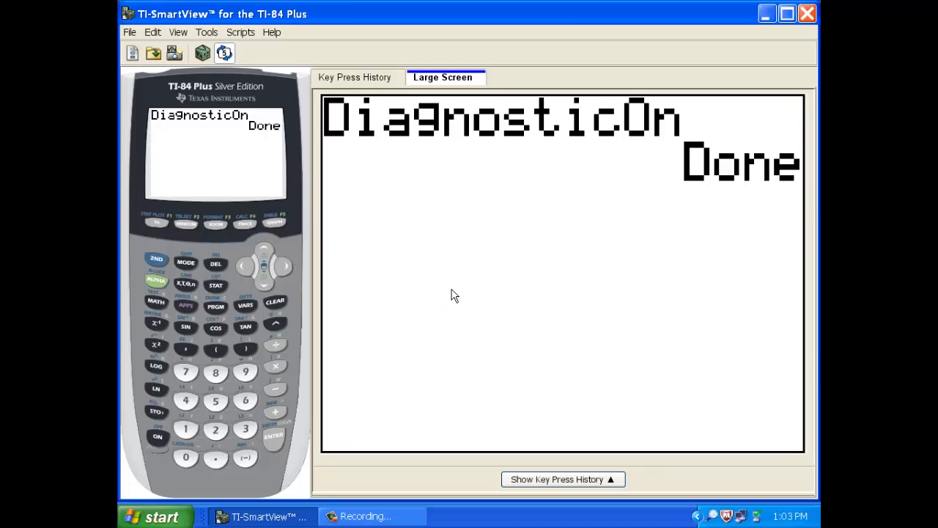
mouse_move(407, 304)
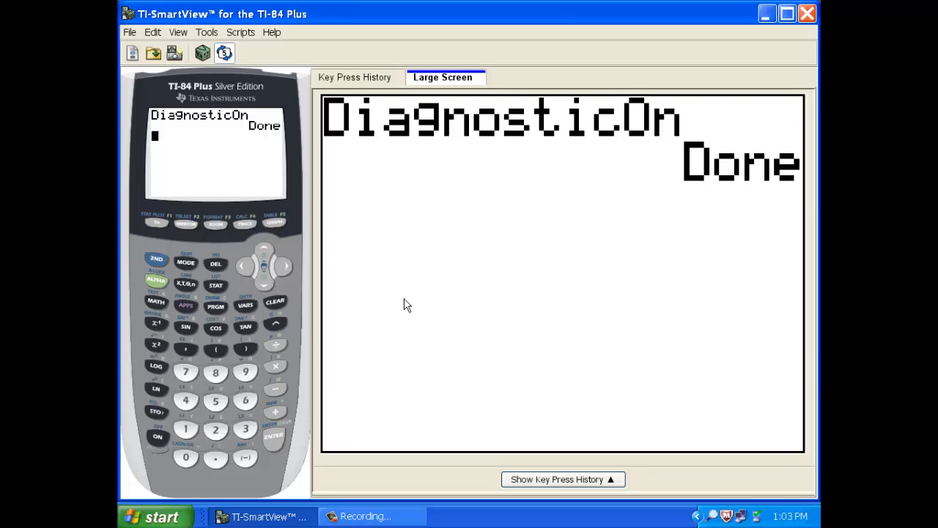
mouse_move(192, 296)
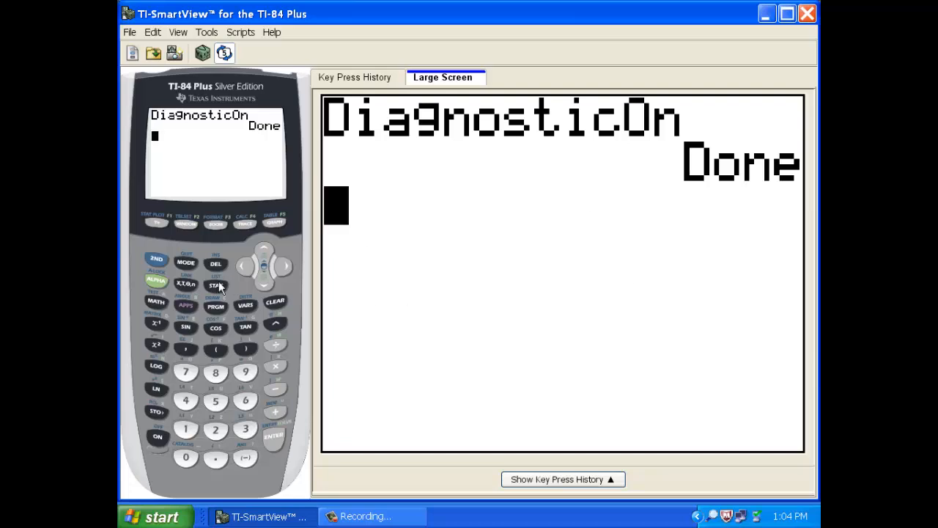
Open the STAT list editor showing L1 (1, 2, 4, 5, 8) and L2 (1, 3, 5, 3, 6).
left_click(216, 284)
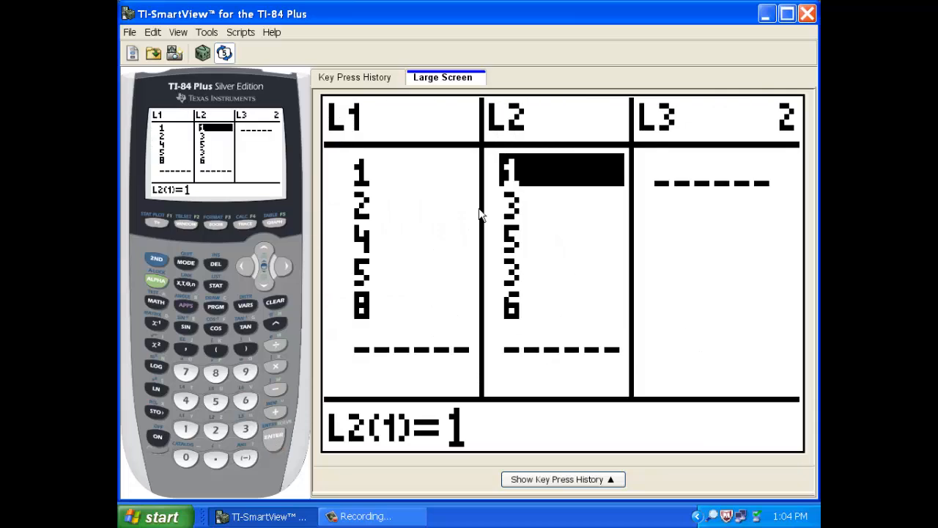
mouse_move(526, 329)
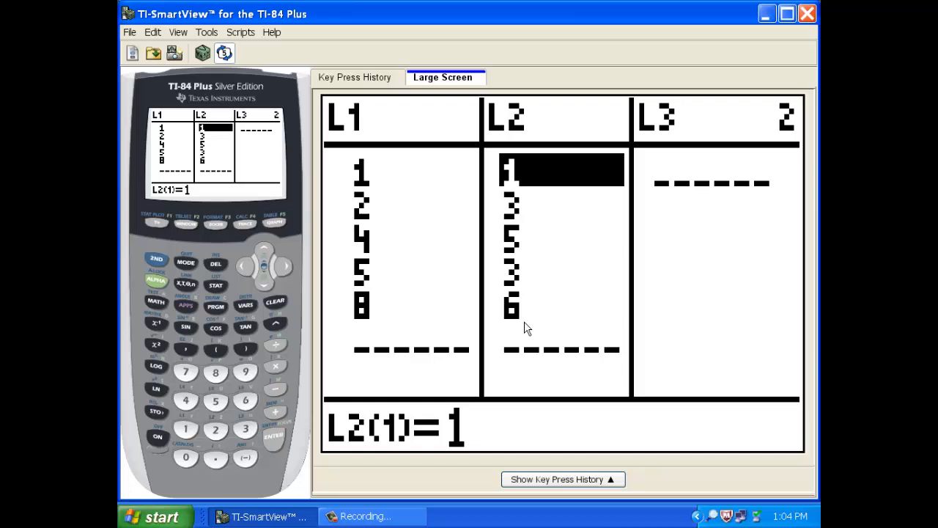
mouse_move(403, 162)
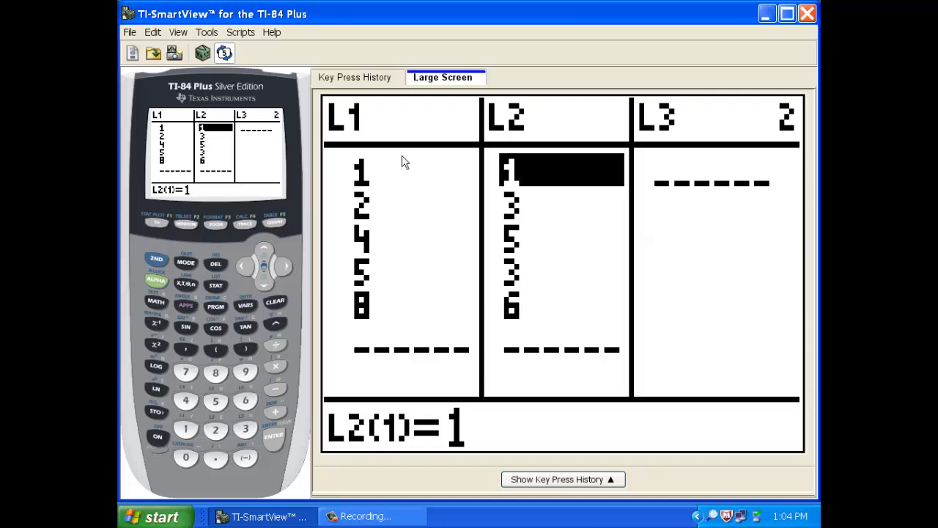
mouse_move(495, 240)
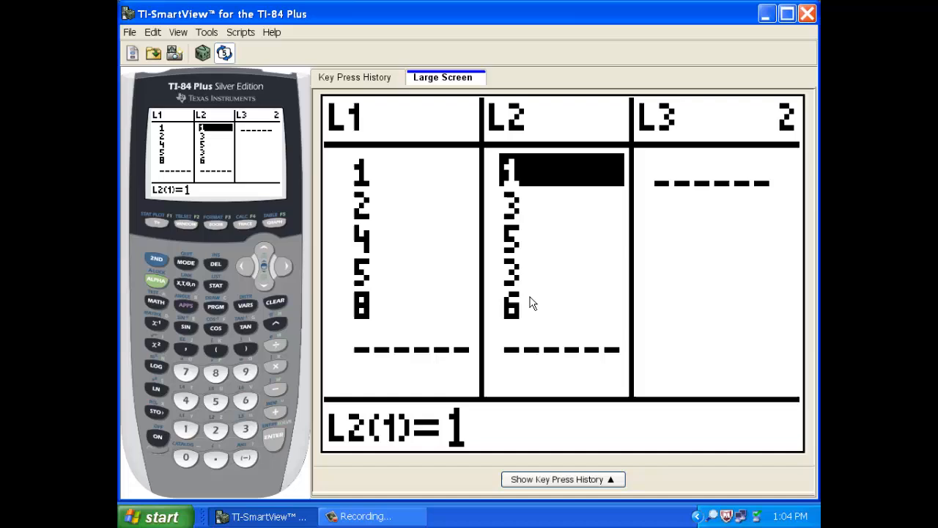
mouse_move(465, 222)
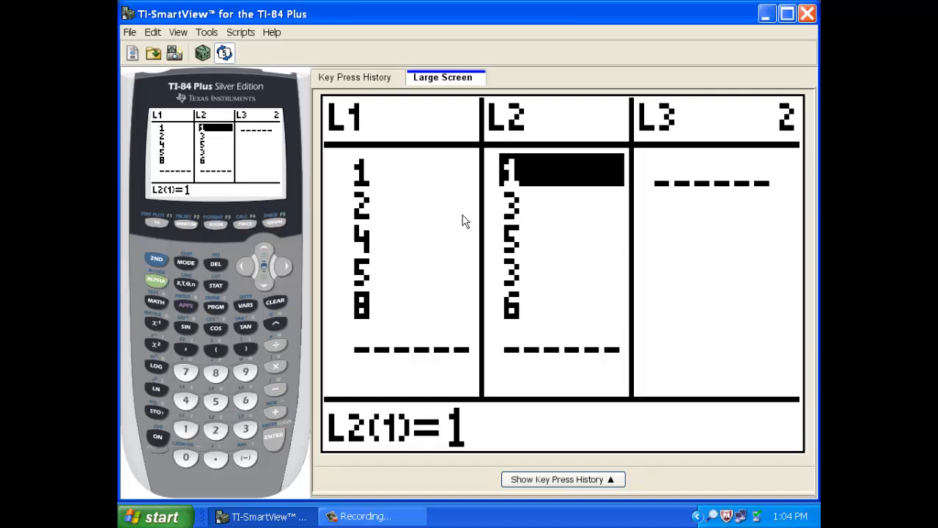
mouse_move(421, 182)
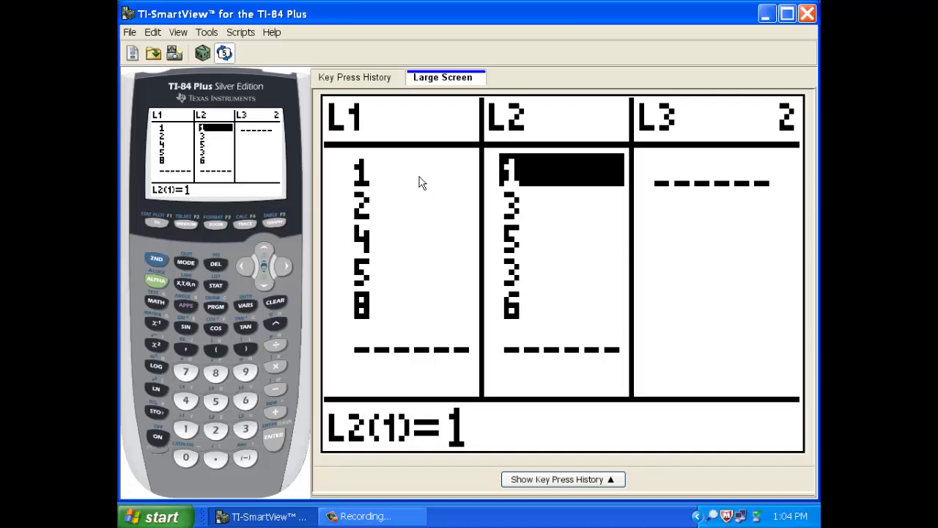
mouse_move(535, 174)
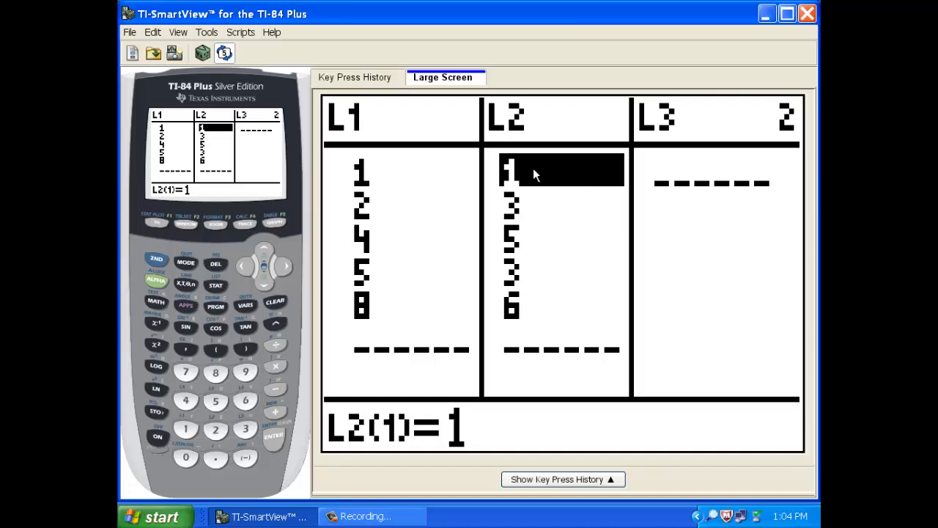
mouse_move(396, 178)
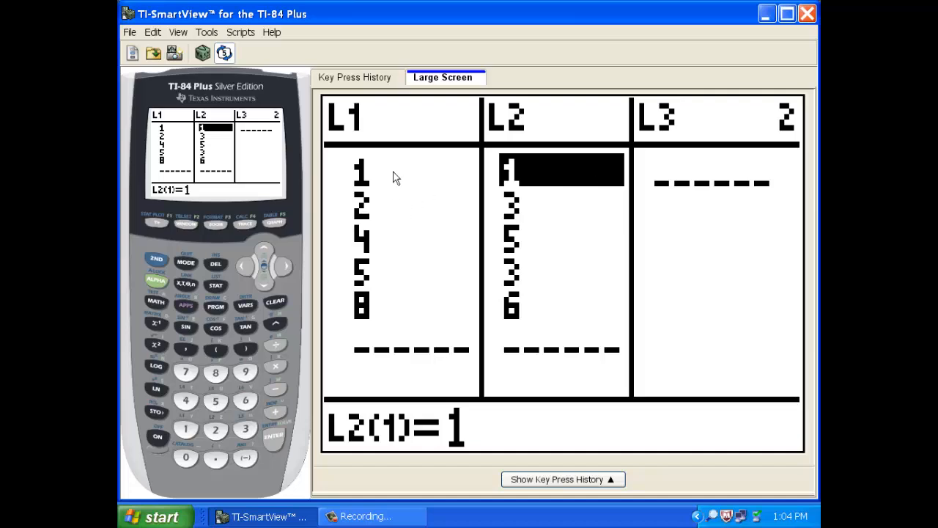
mouse_move(450, 292)
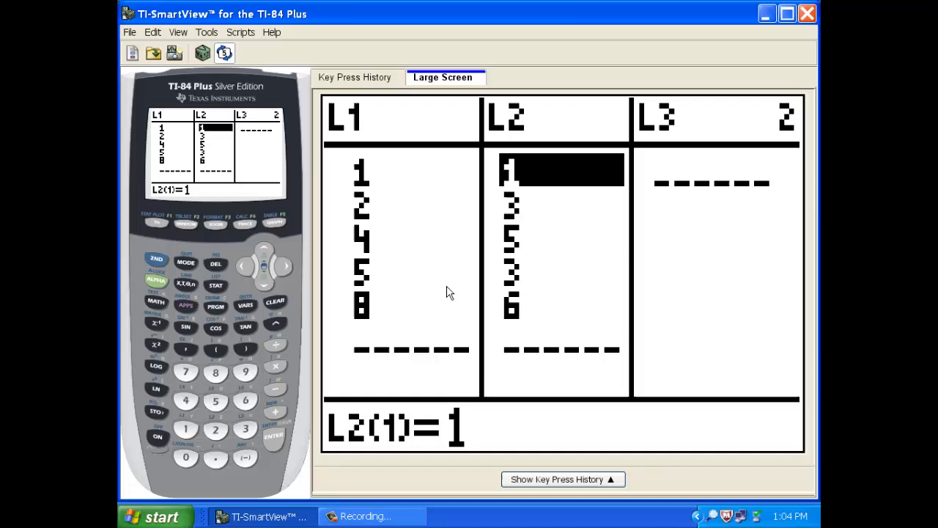
mouse_move(592, 325)
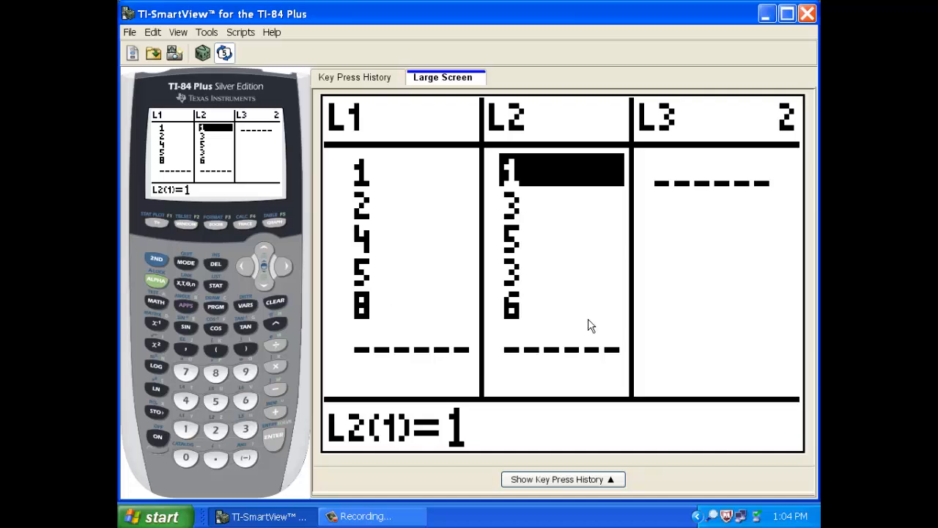
mouse_move(475, 304)
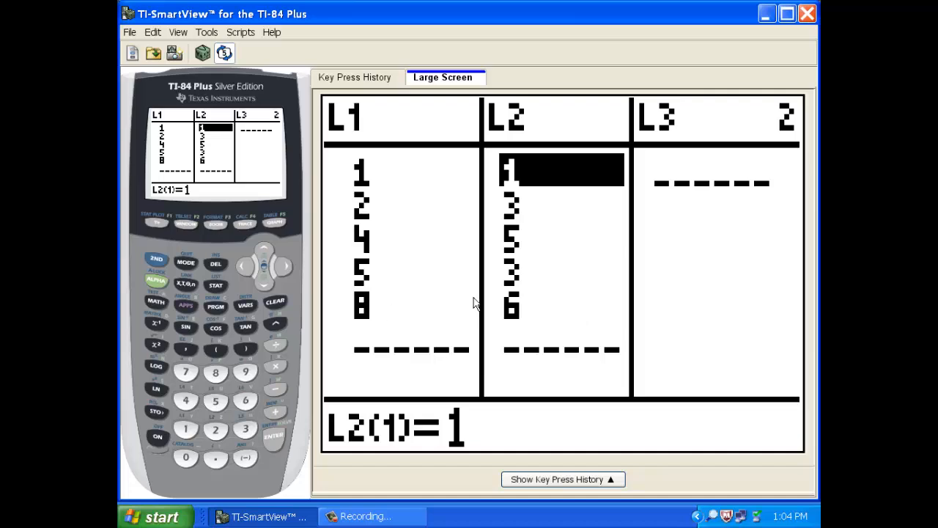
mouse_move(161, 252)
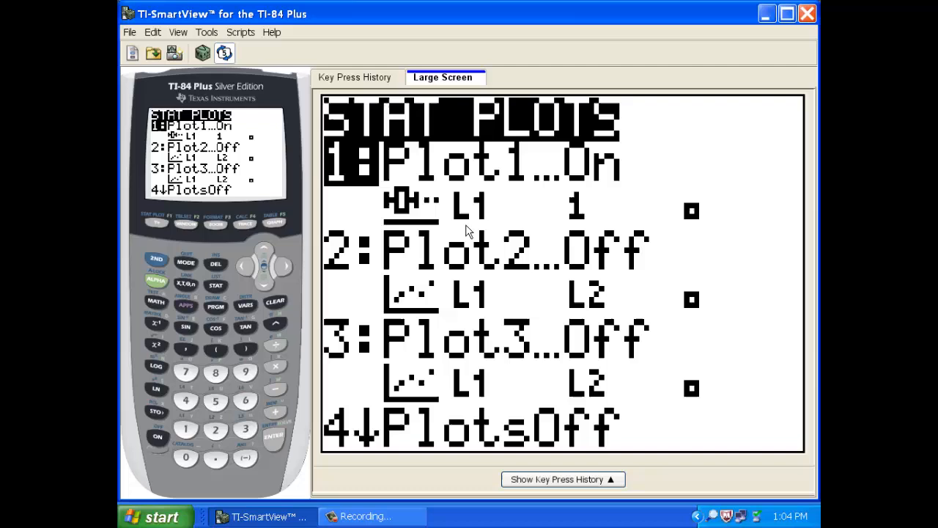
mouse_move(421, 175)
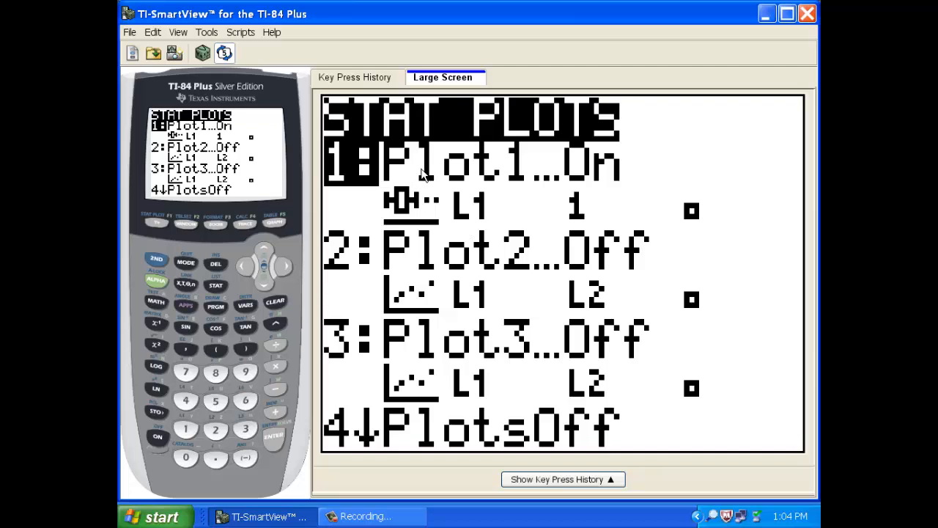
mouse_move(217, 475)
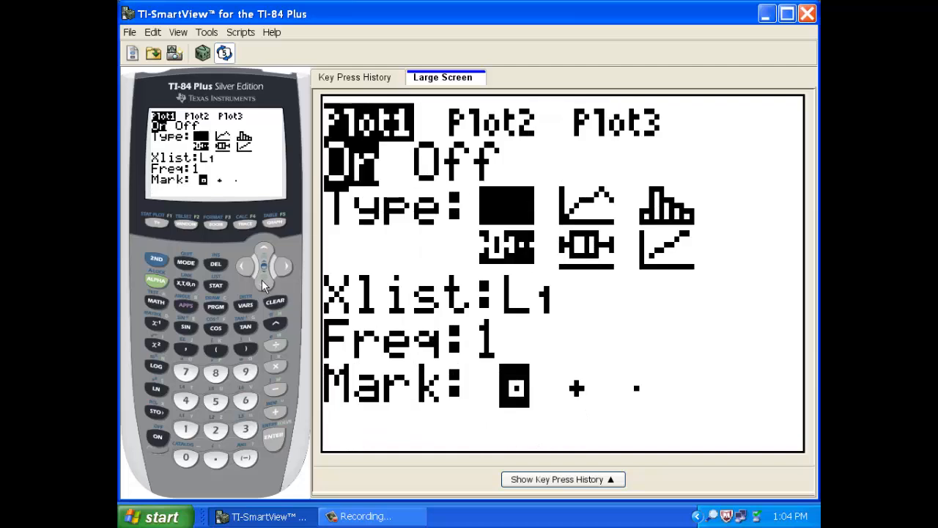
mouse_move(490, 205)
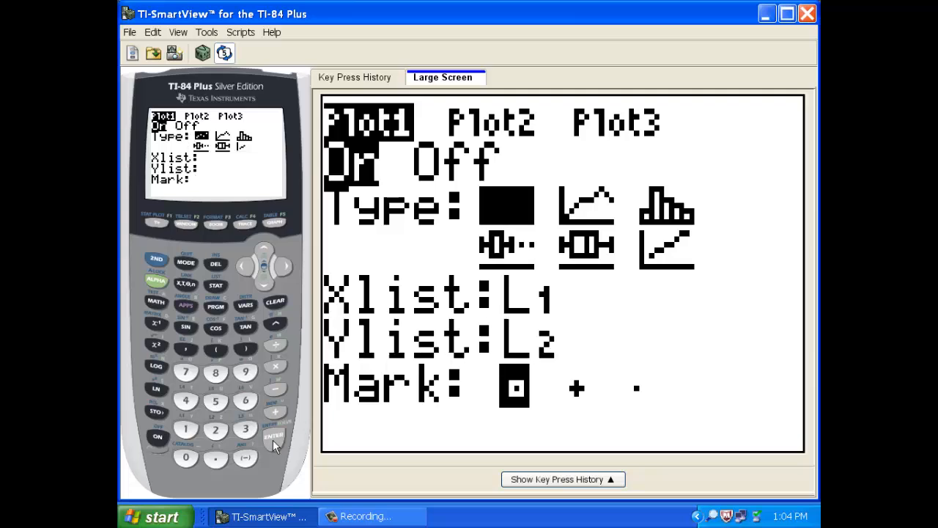
Set Plot1 to On as a scatter plot of L1 versus L2 with box marks.
left_click(505, 205)
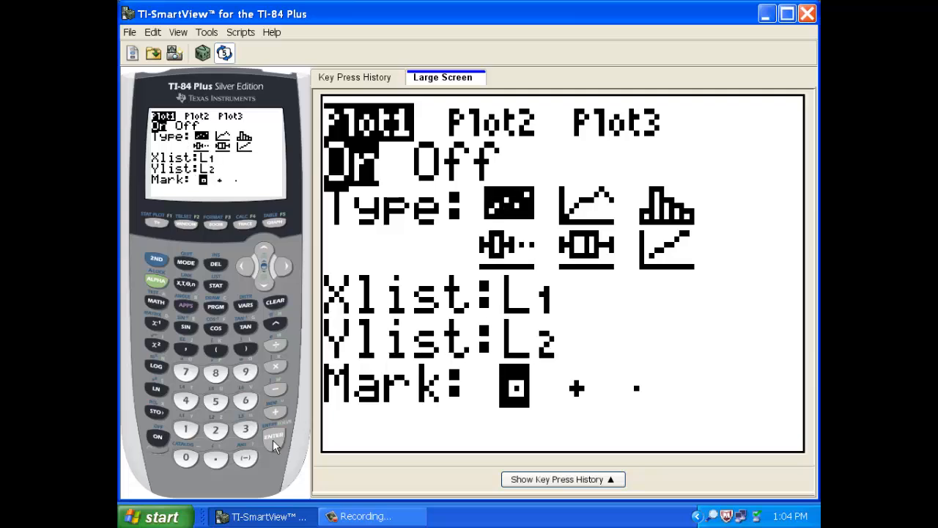
mouse_move(557, 302)
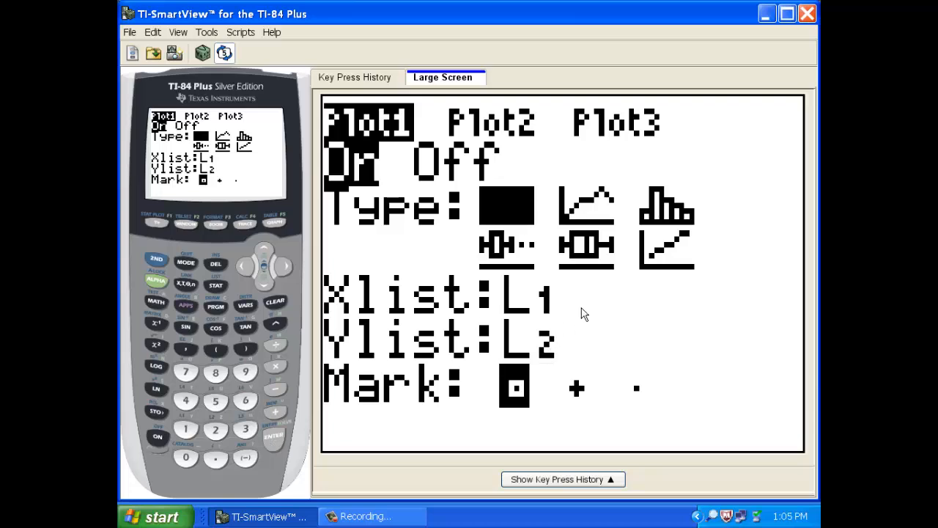
mouse_move(576, 354)
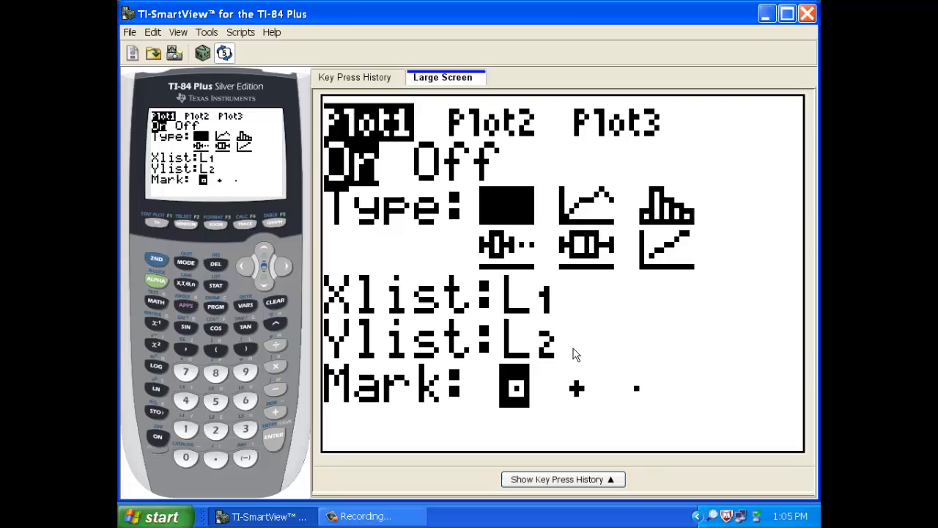
mouse_move(616, 388)
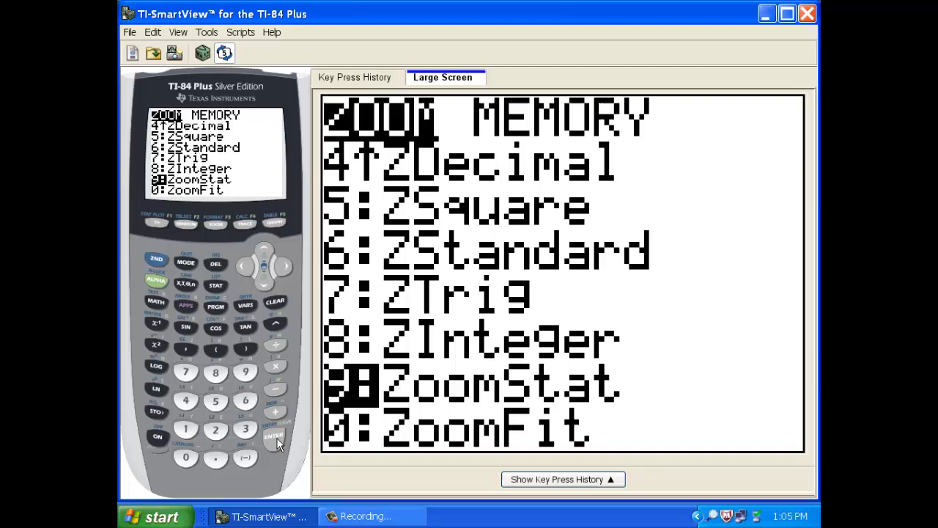
Graph the five L1/L2 points using ZoomStat.
left_click(273, 436)
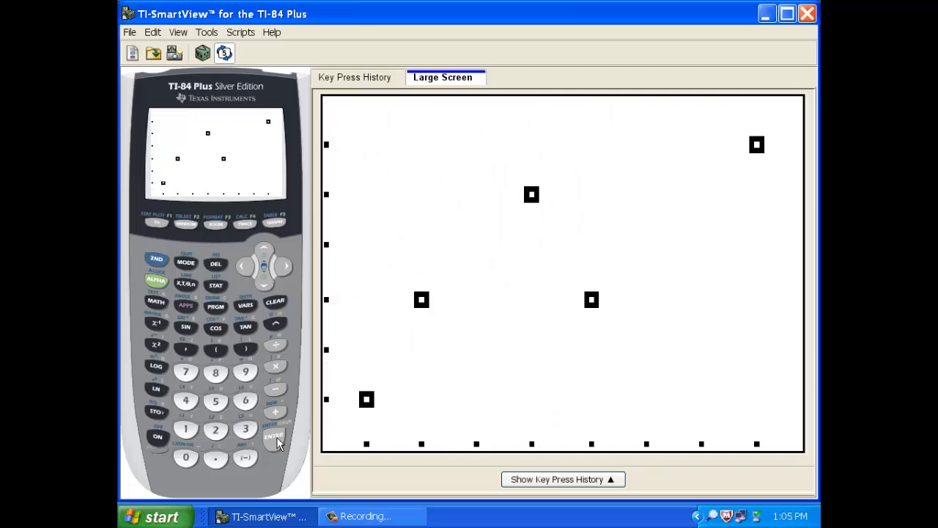
mouse_move(366, 396)
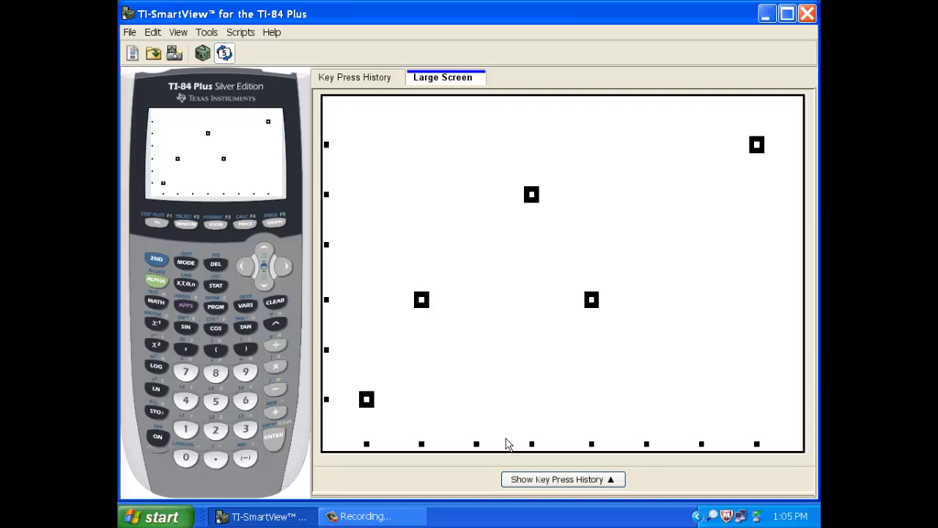
mouse_move(531, 189)
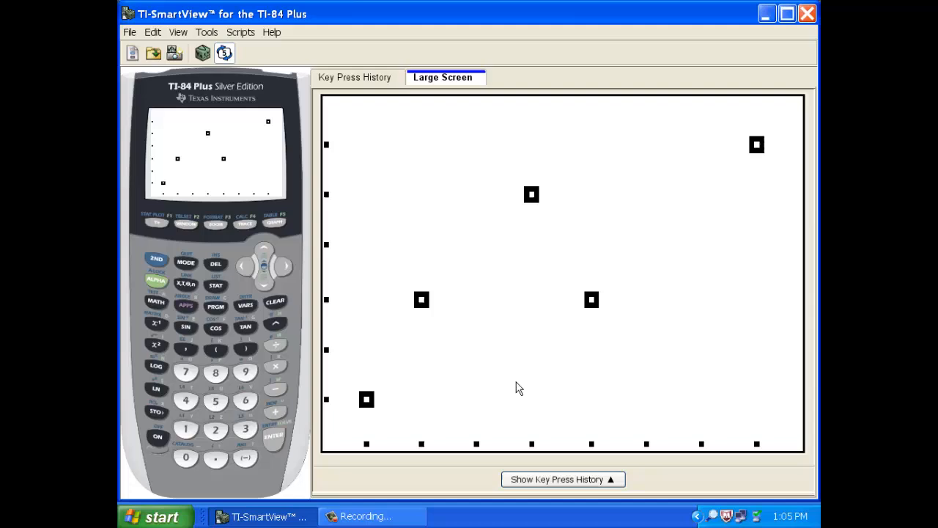
mouse_move(706, 387)
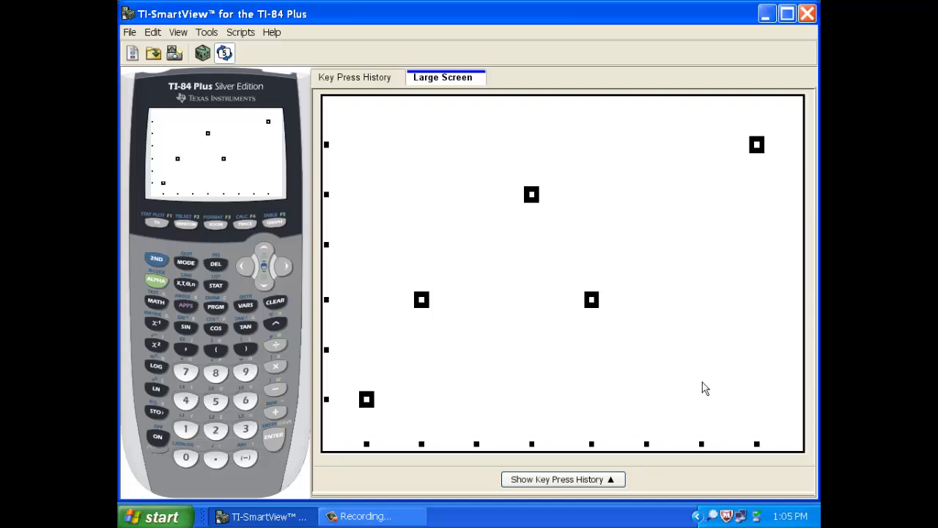
mouse_move(555, 315)
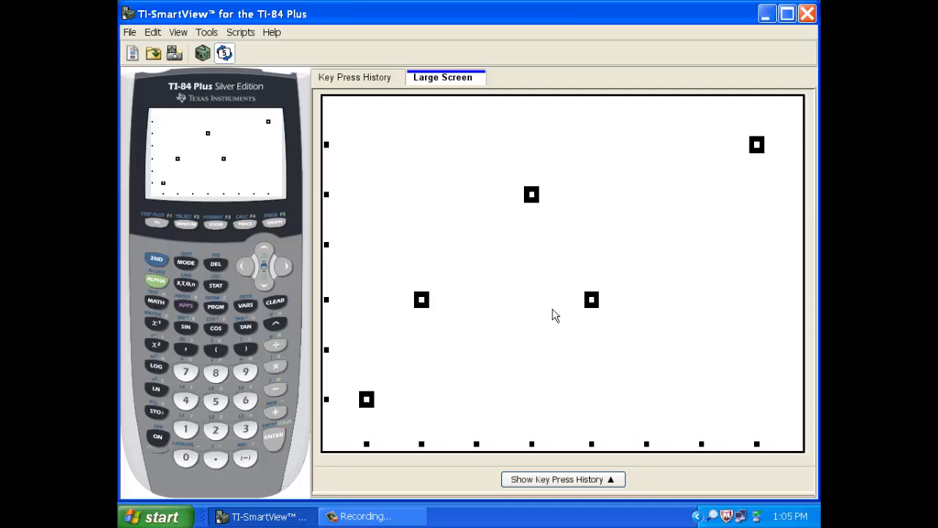
View the five-point scatter plot, then return to a cleared home screen.
left_click(215, 284)
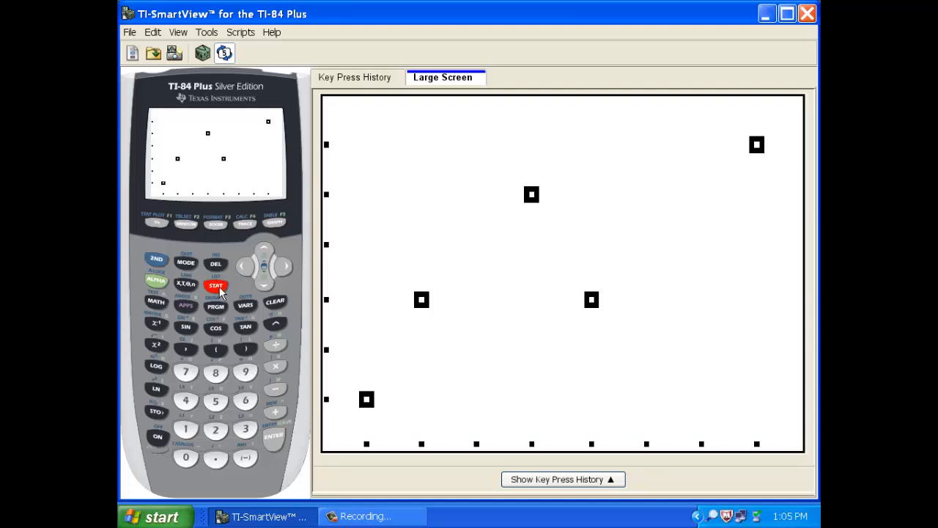
left_click(216, 284)
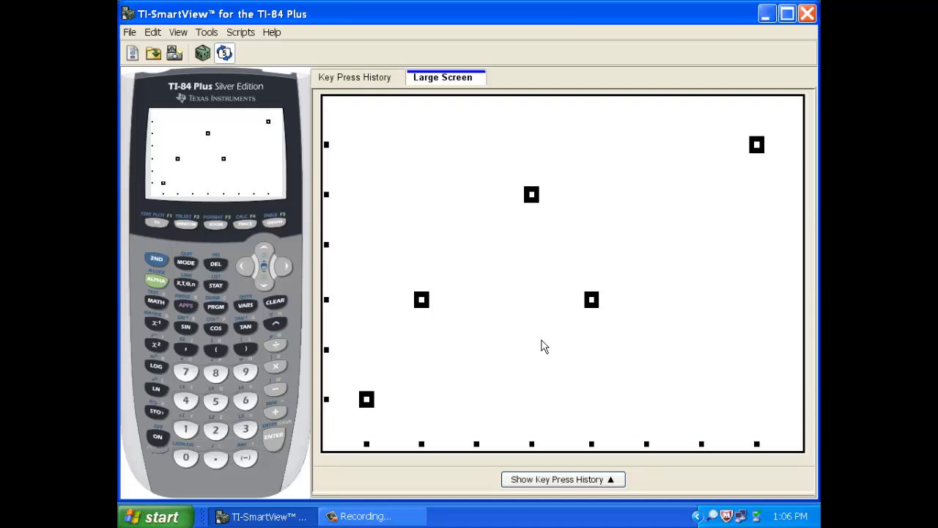
mouse_move(431, 310)
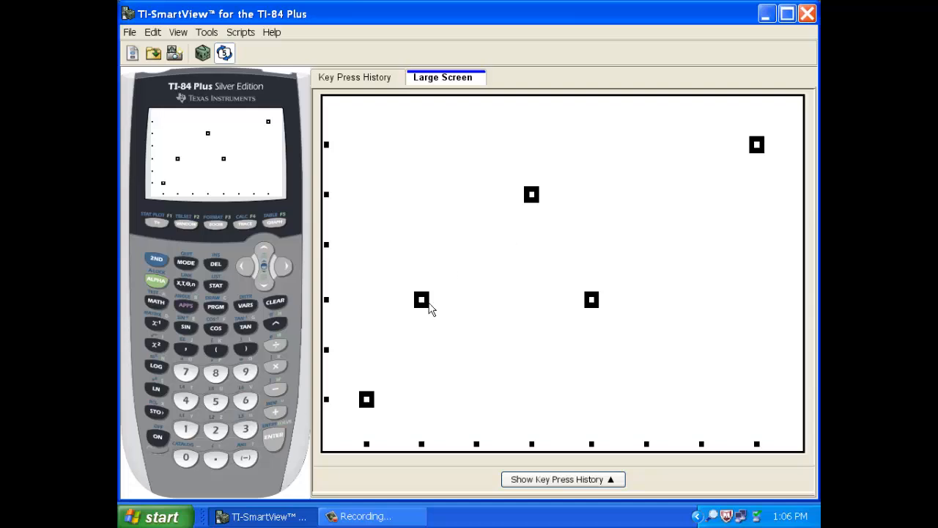
mouse_move(510, 356)
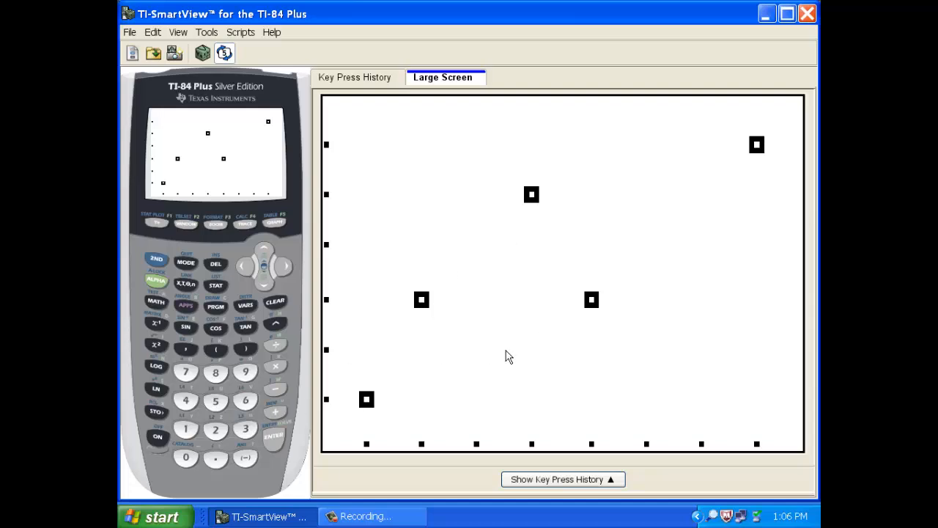
mouse_move(346, 433)
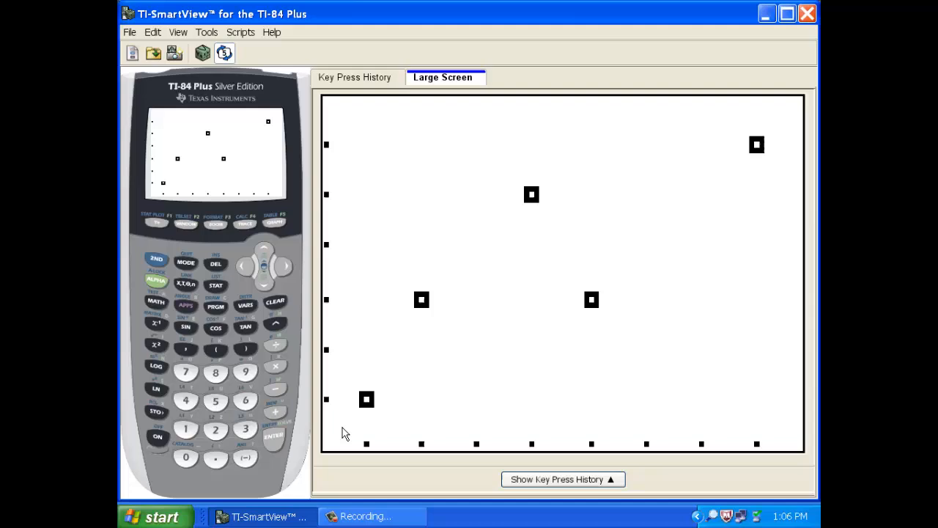
mouse_move(361, 412)
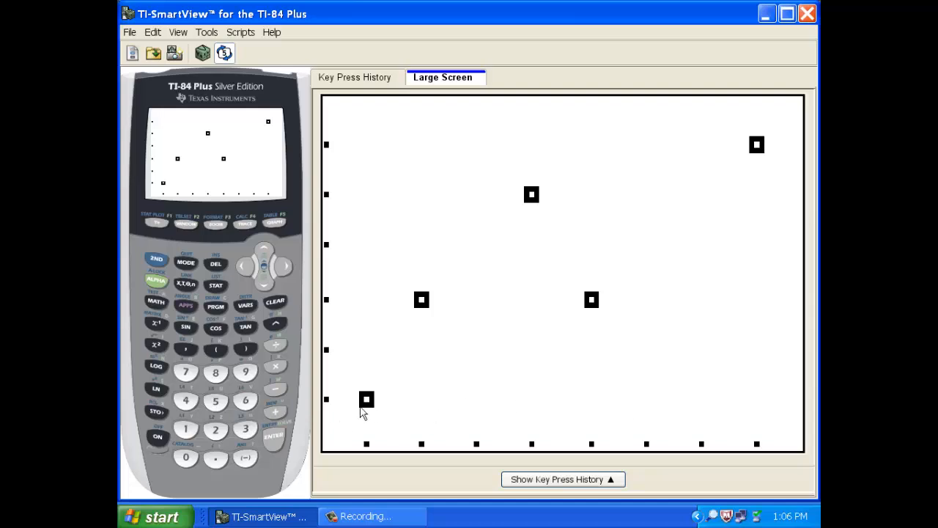
mouse_move(666, 202)
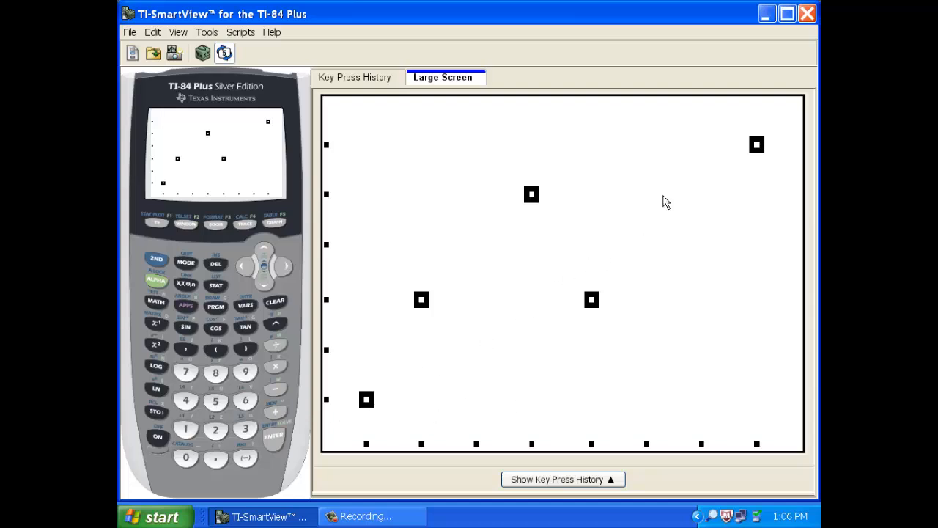
mouse_move(513, 330)
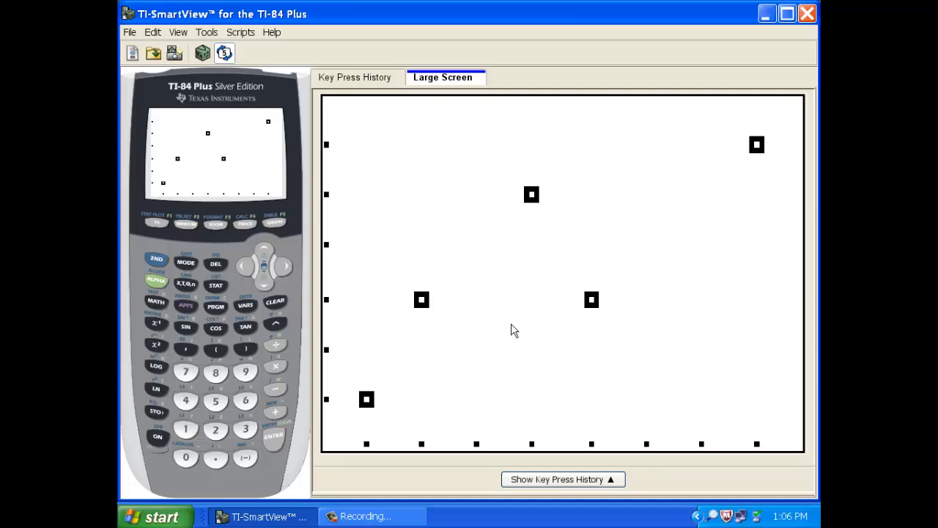
mouse_move(612, 289)
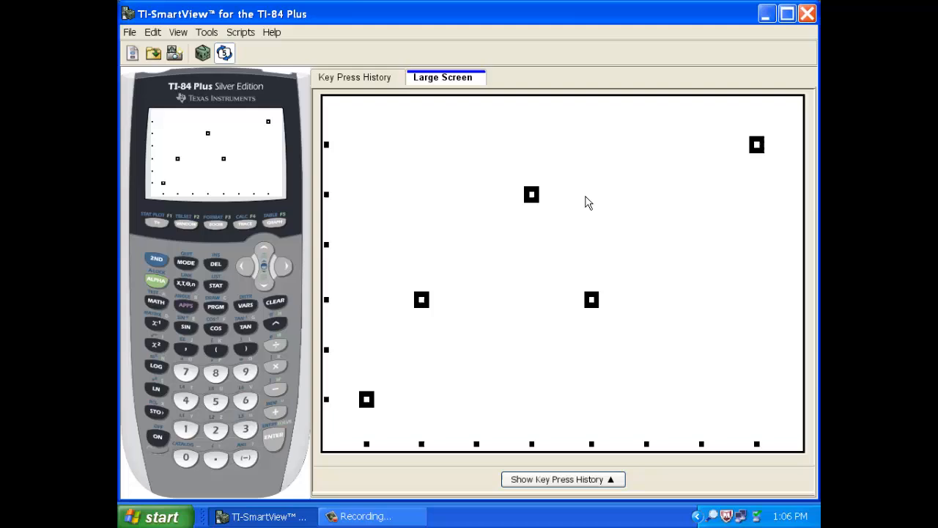
mouse_move(665, 241)
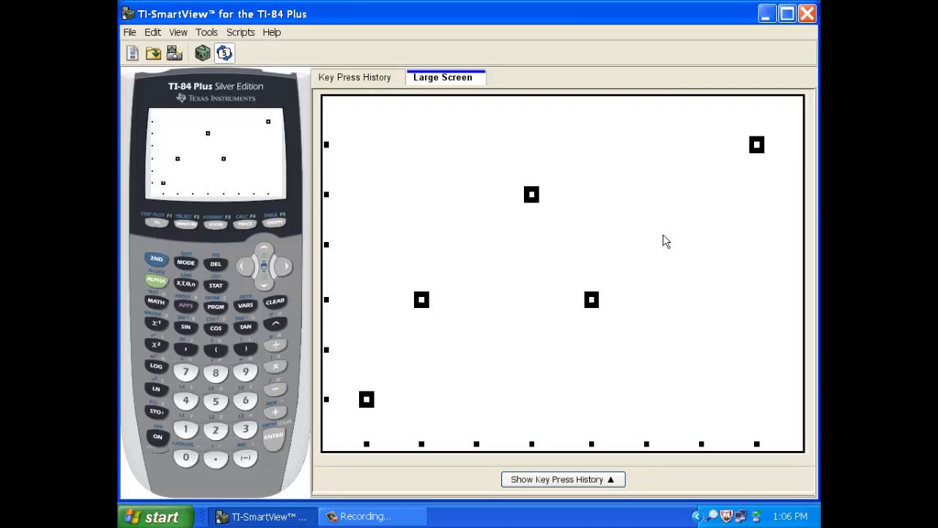
mouse_move(395, 397)
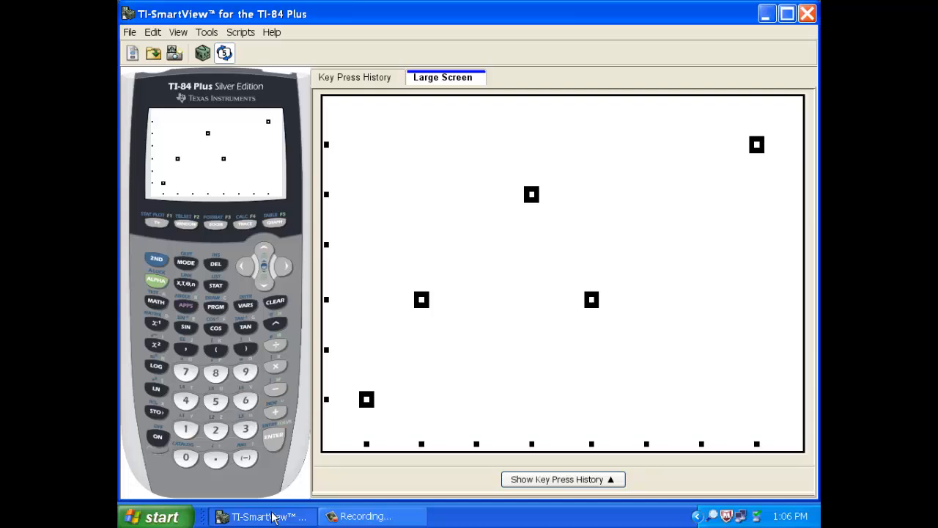
mouse_move(369, 471)
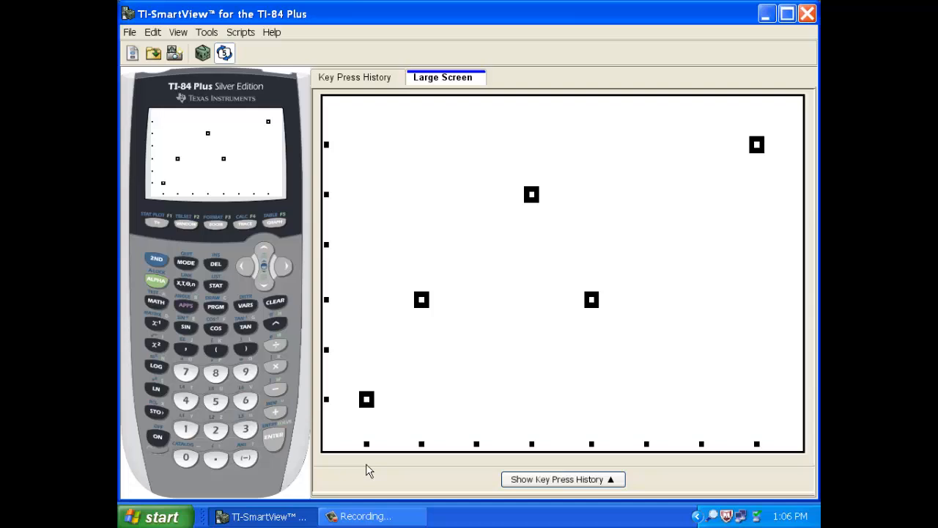
mouse_move(581, 327)
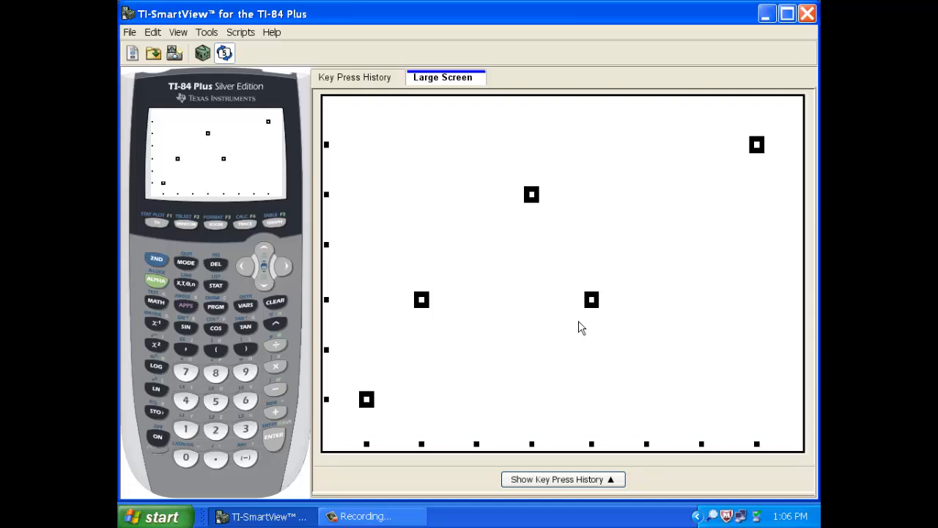
mouse_move(549, 309)
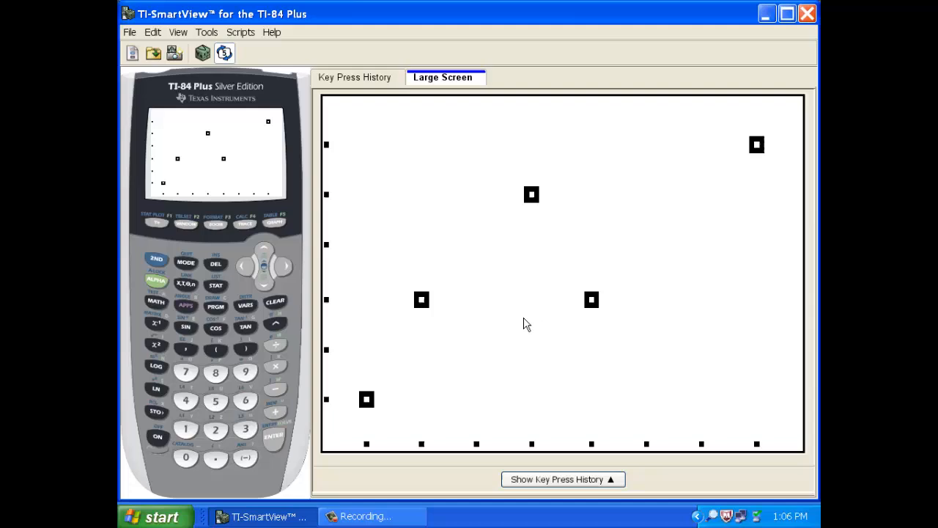
mouse_move(514, 316)
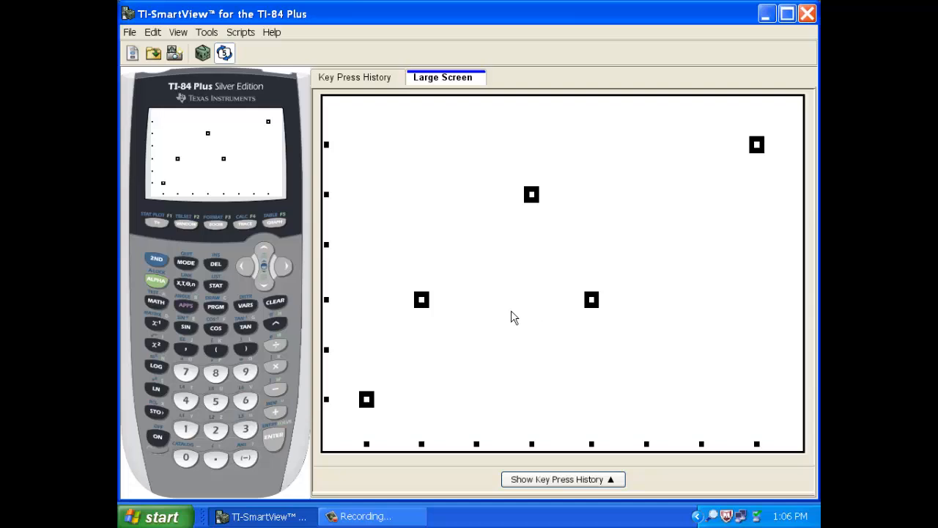
mouse_move(339, 420)
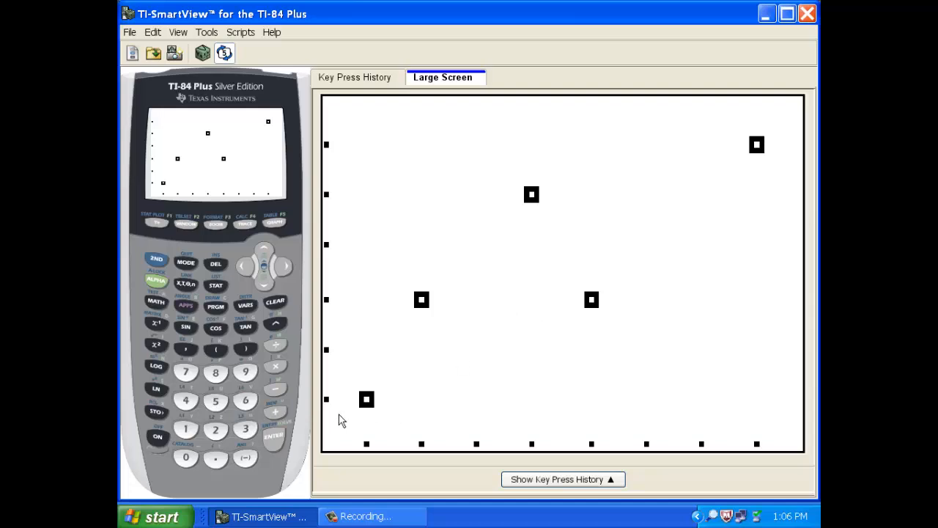
mouse_move(698, 367)
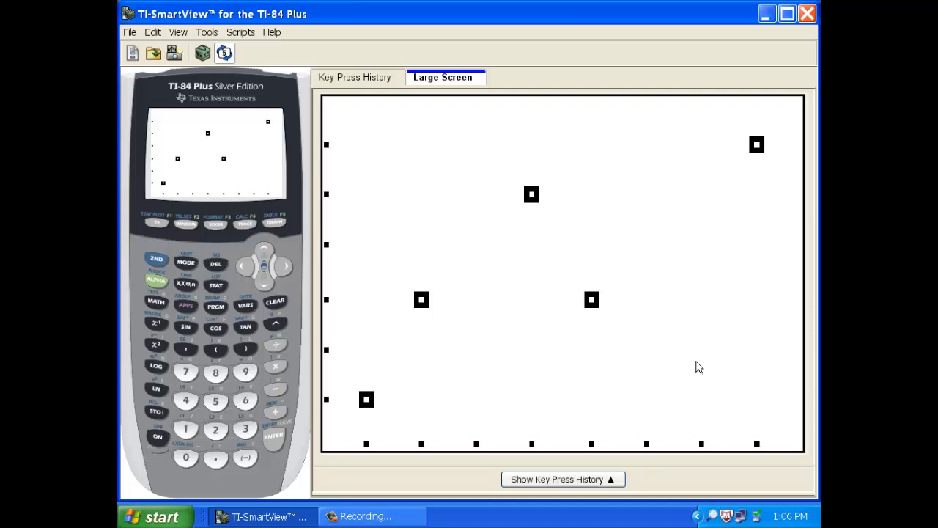
mouse_move(501, 383)
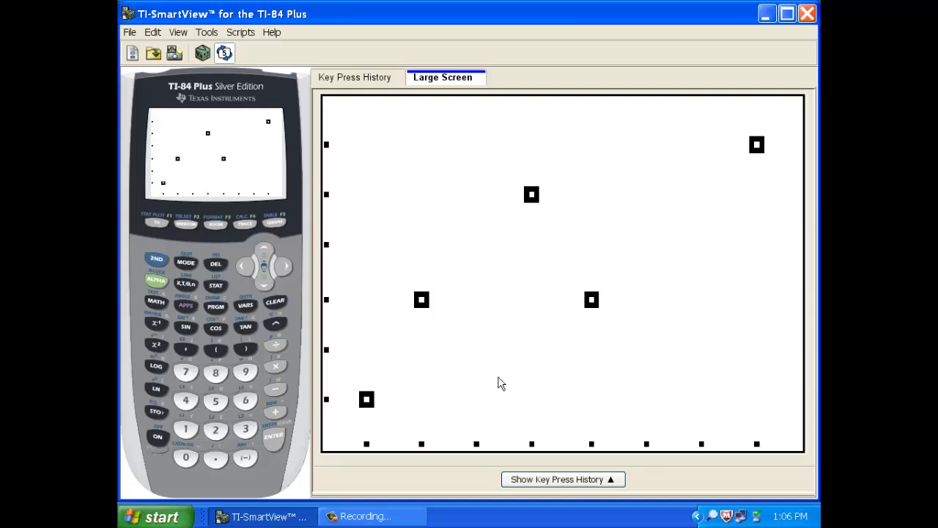
mouse_move(367, 406)
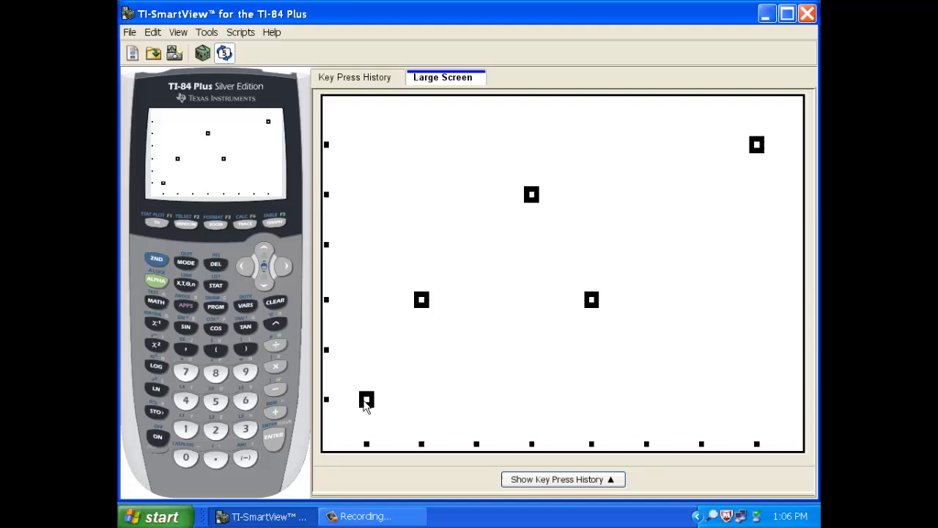
mouse_move(570, 182)
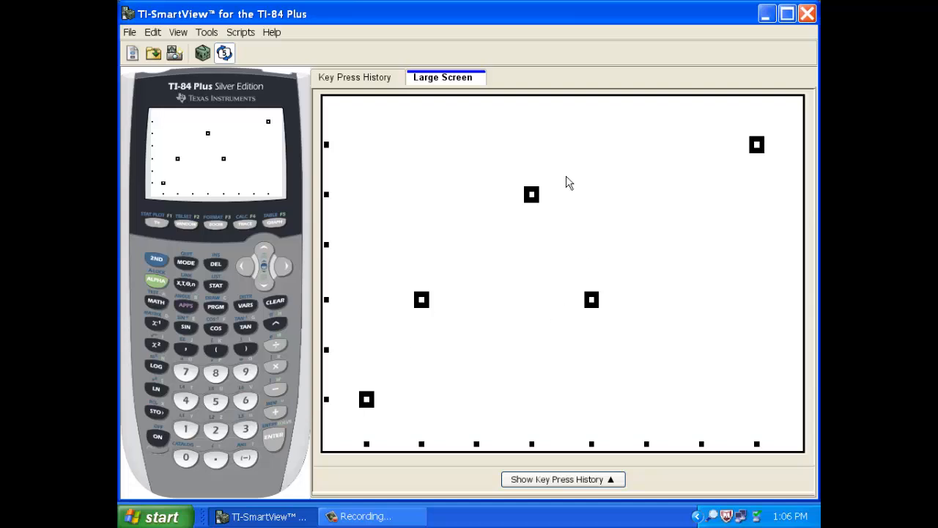
mouse_move(590, 293)
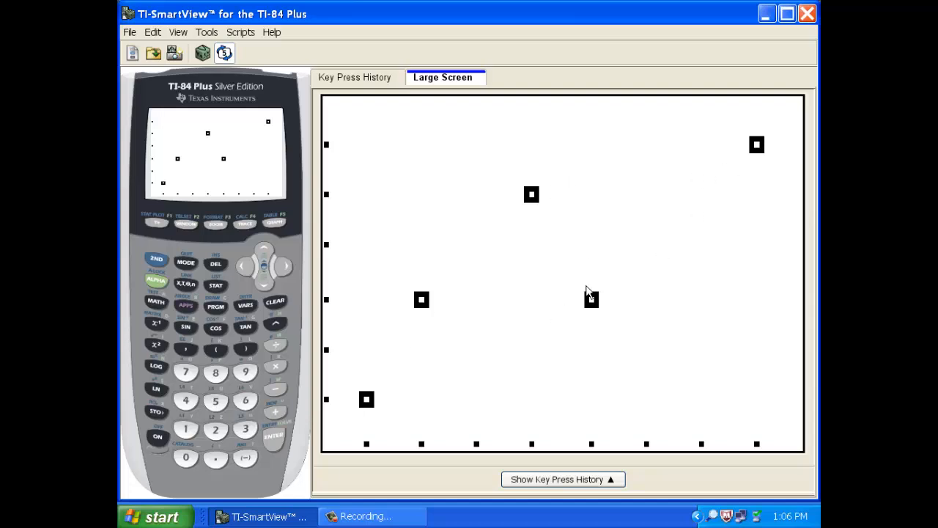
mouse_move(555, 297)
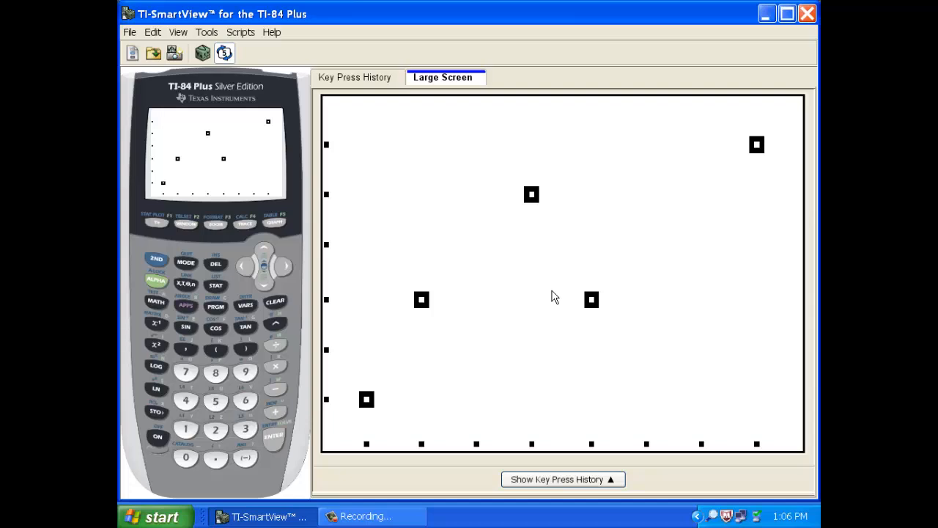
mouse_move(450, 335)
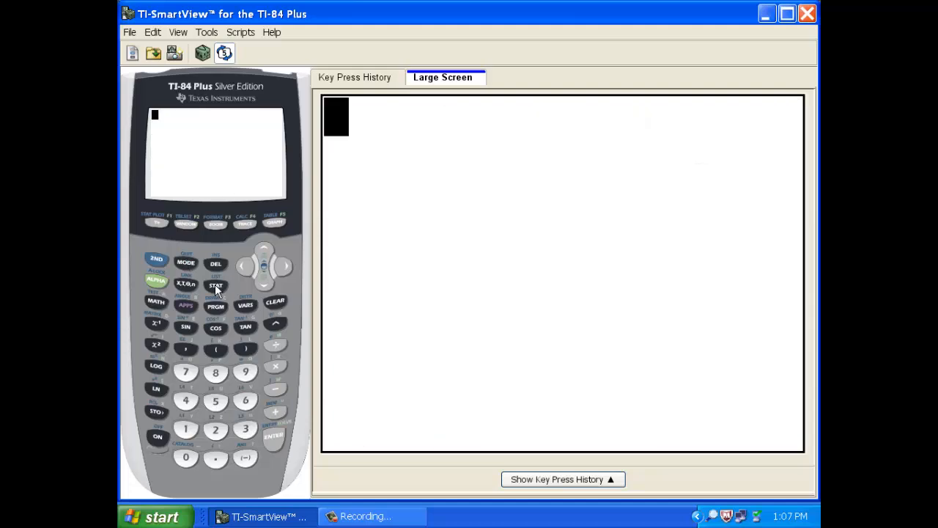
Select LinReg(ax+b) from the STAT CALC menu.
left_click(215, 285)
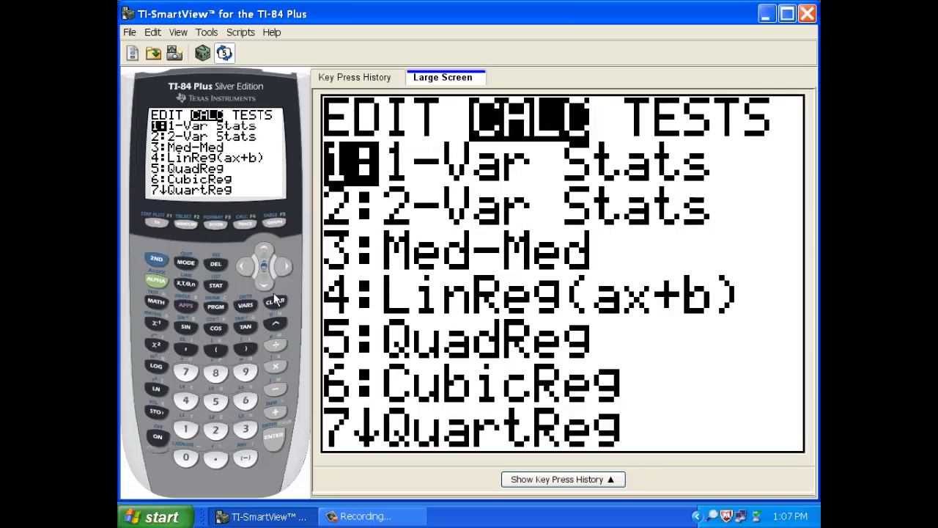
left_click(263, 282)
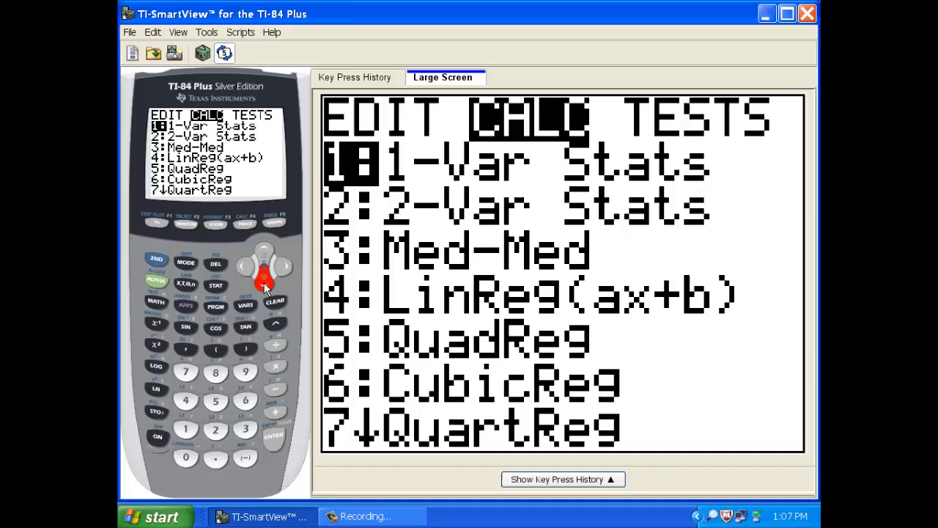
key("down")
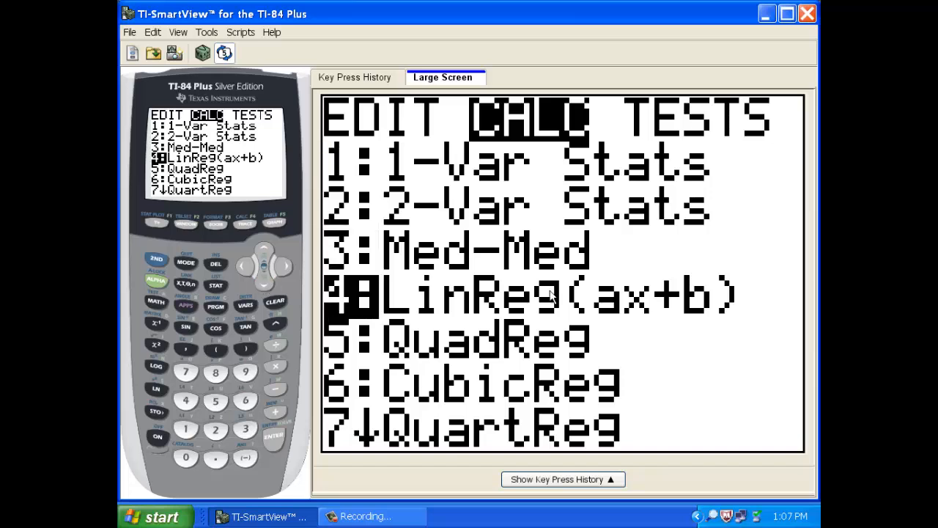
mouse_move(581, 307)
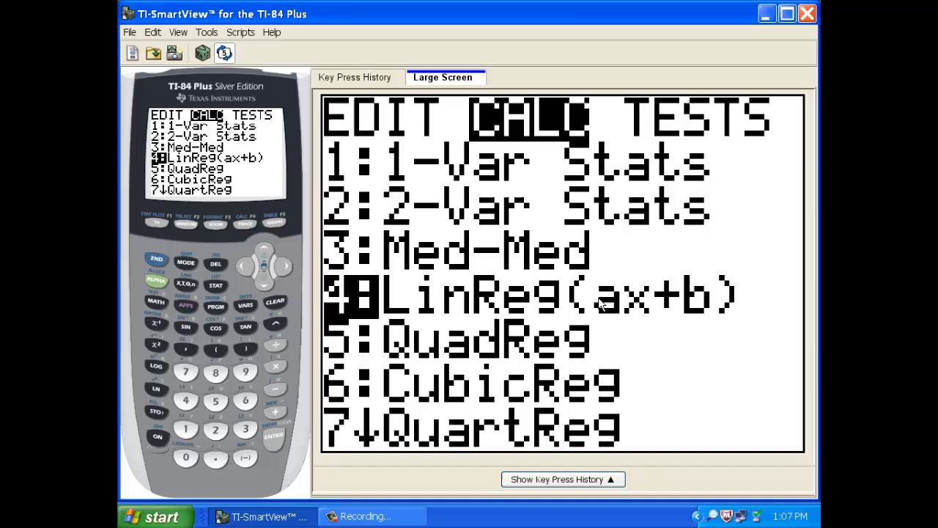
mouse_move(311, 451)
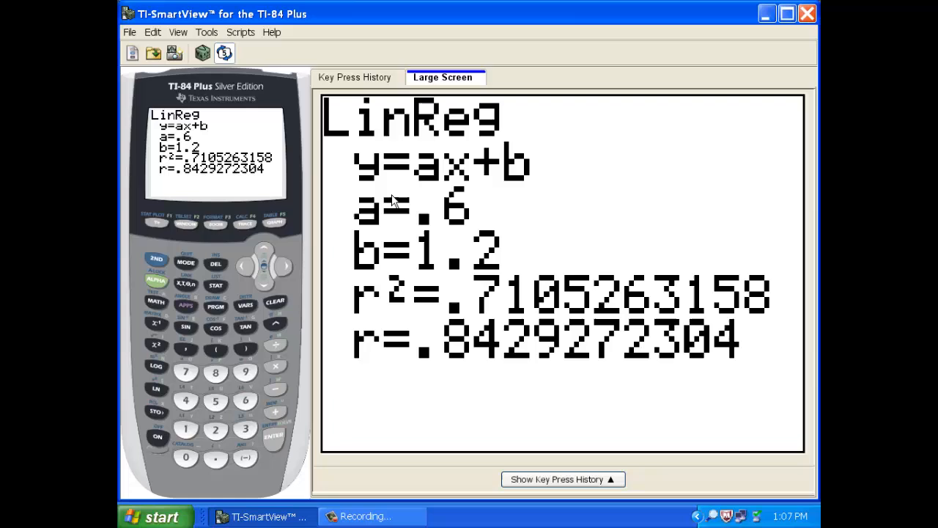
mouse_move(498, 187)
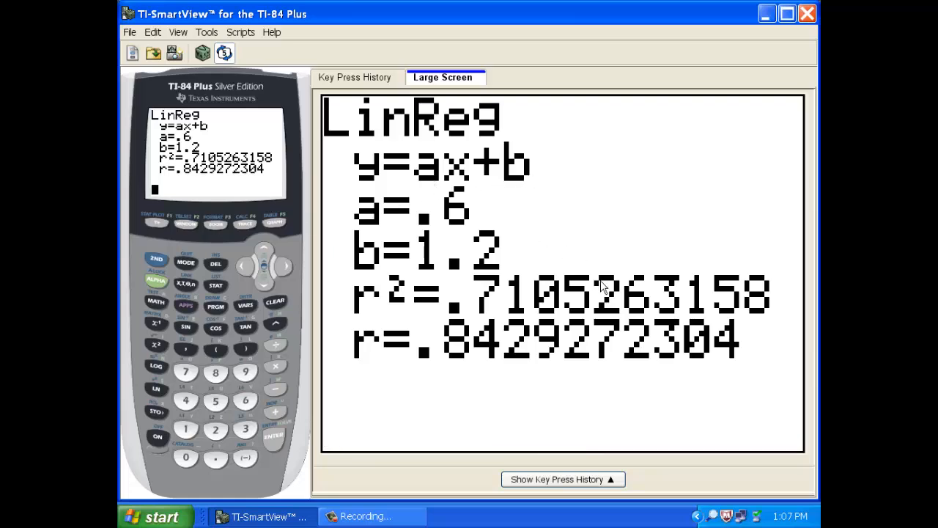
mouse_move(555, 379)
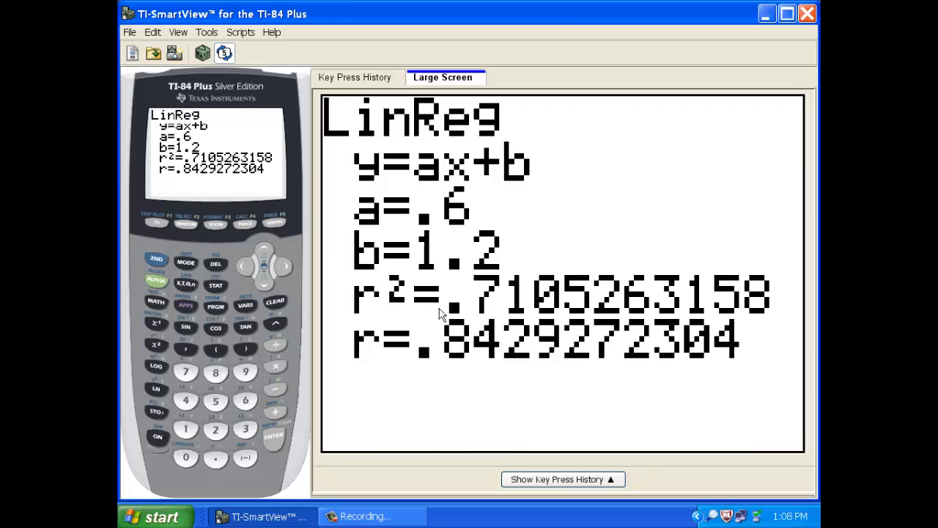
mouse_move(477, 378)
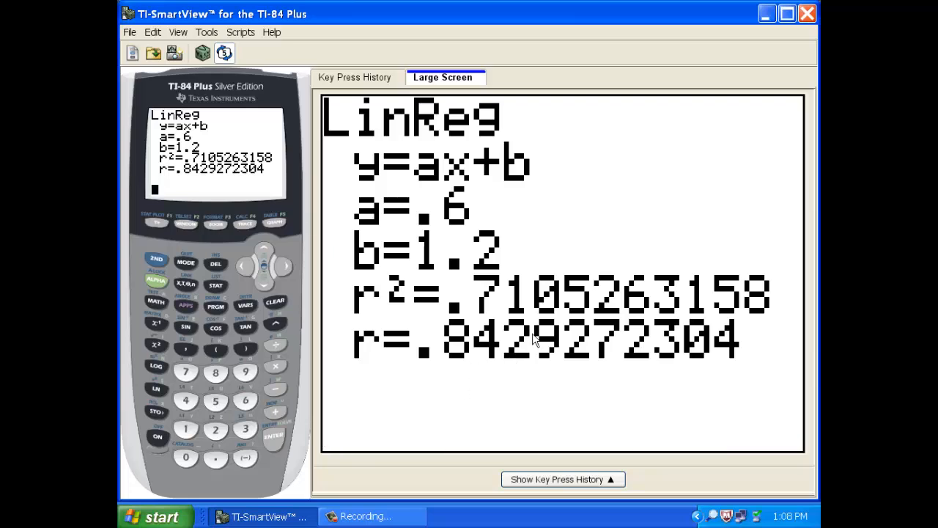
mouse_move(444, 322)
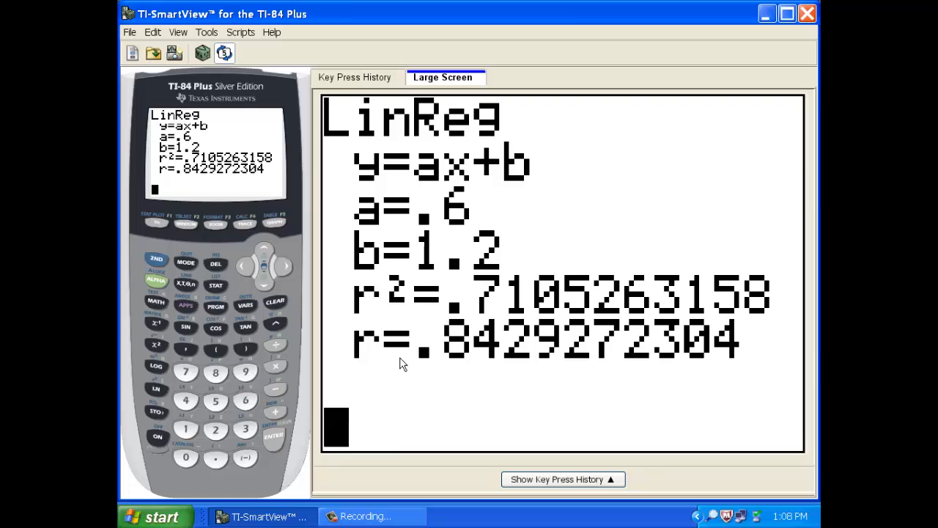
mouse_move(461, 365)
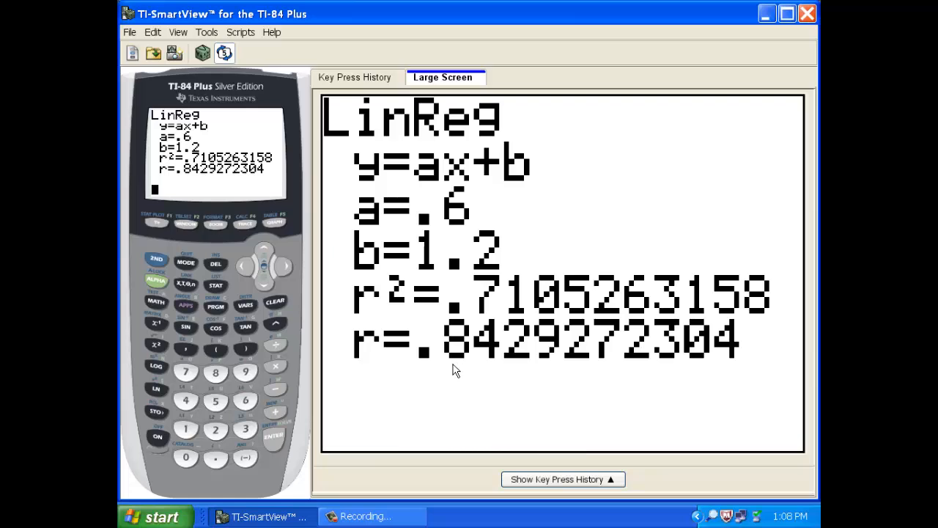
mouse_move(418, 399)
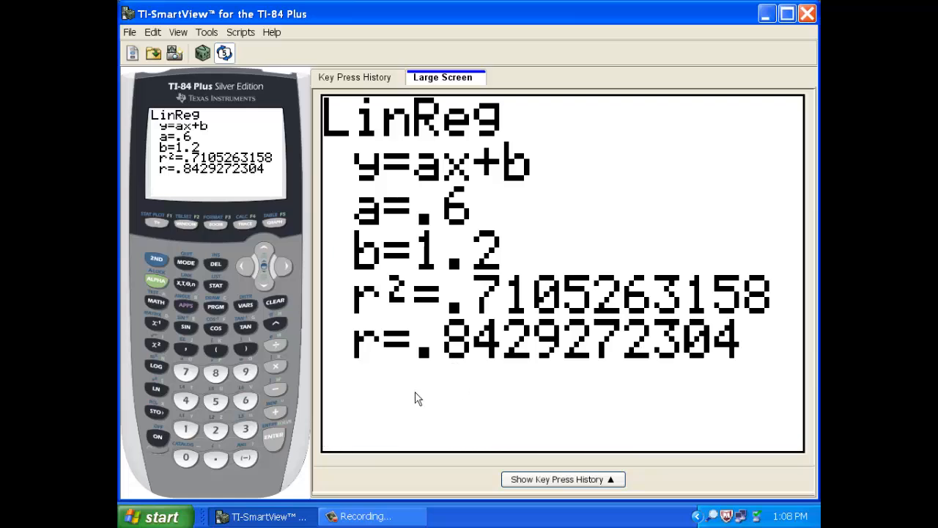
mouse_move(560, 359)
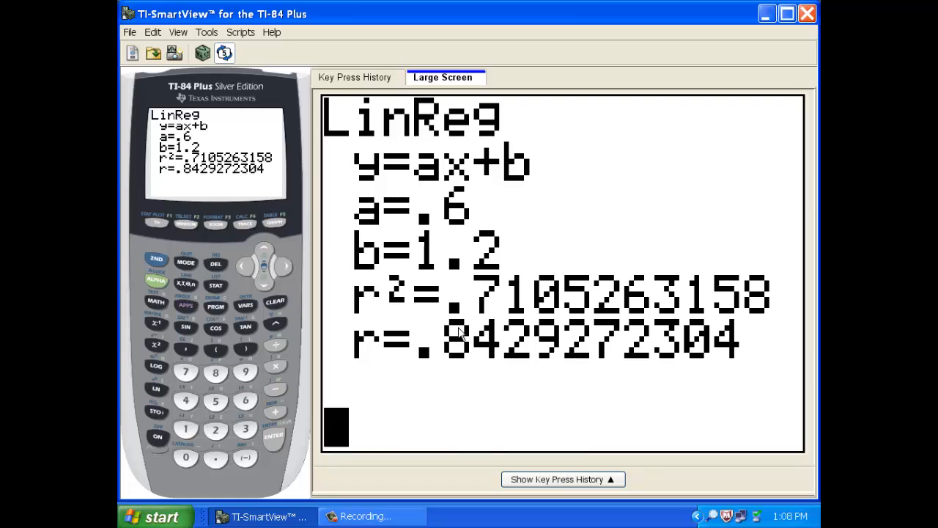
mouse_move(387, 369)
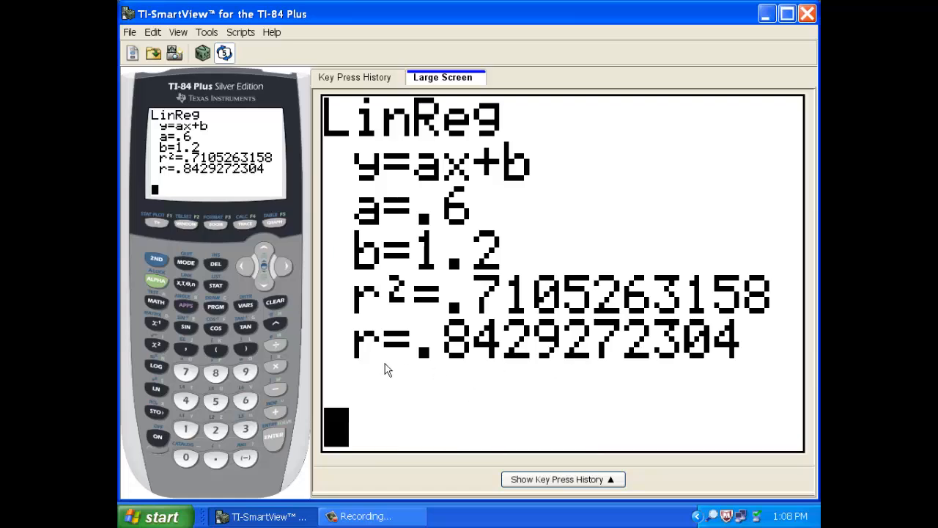
mouse_move(473, 376)
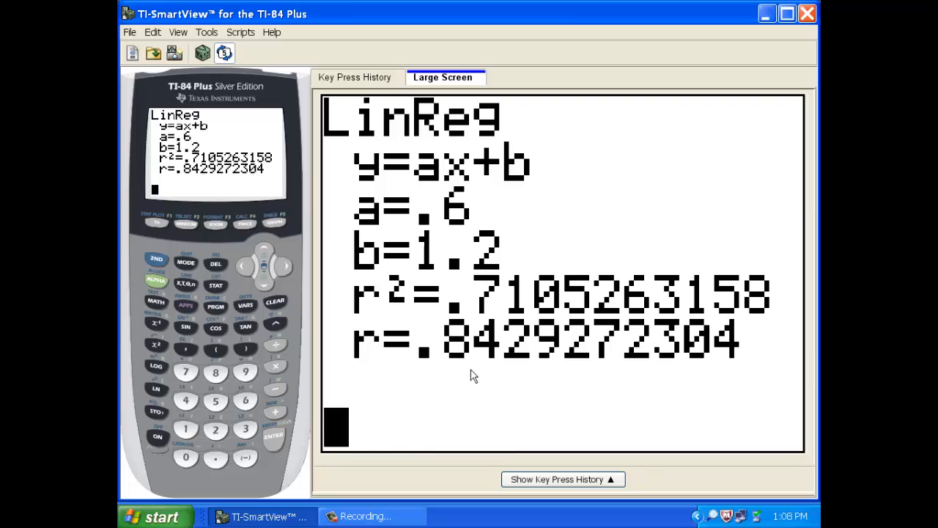
mouse_move(546, 317)
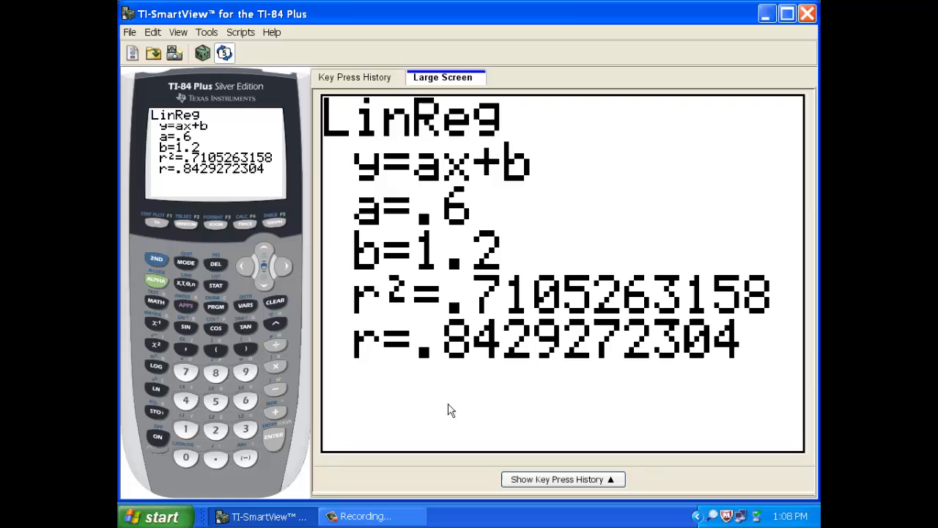
mouse_move(491, 374)
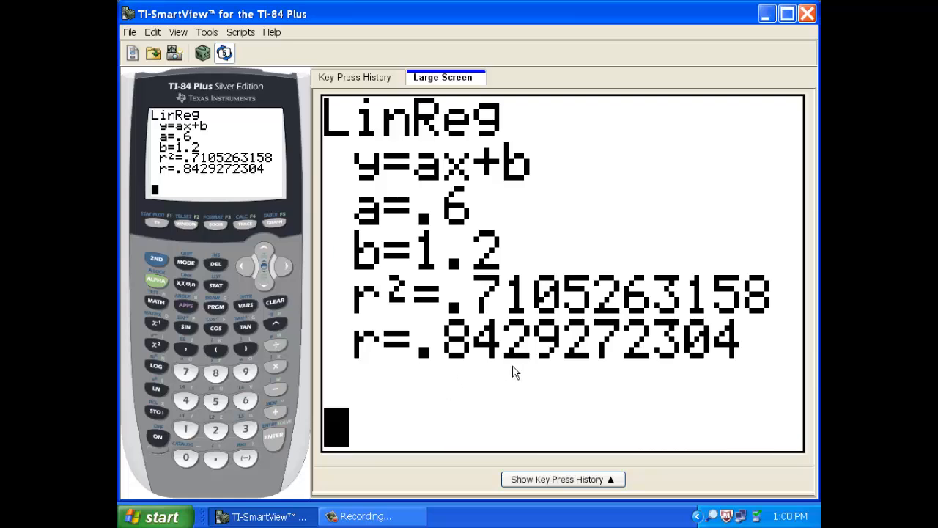
mouse_move(479, 375)
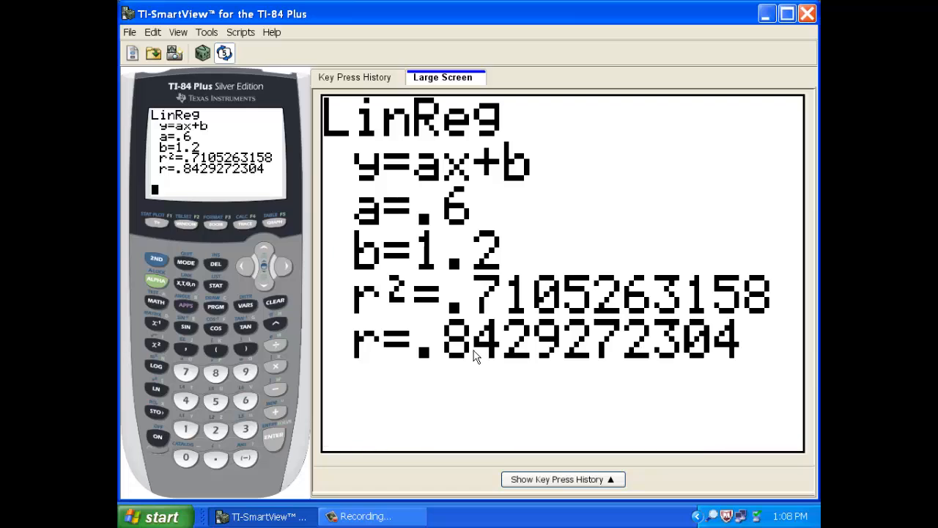
mouse_move(469, 365)
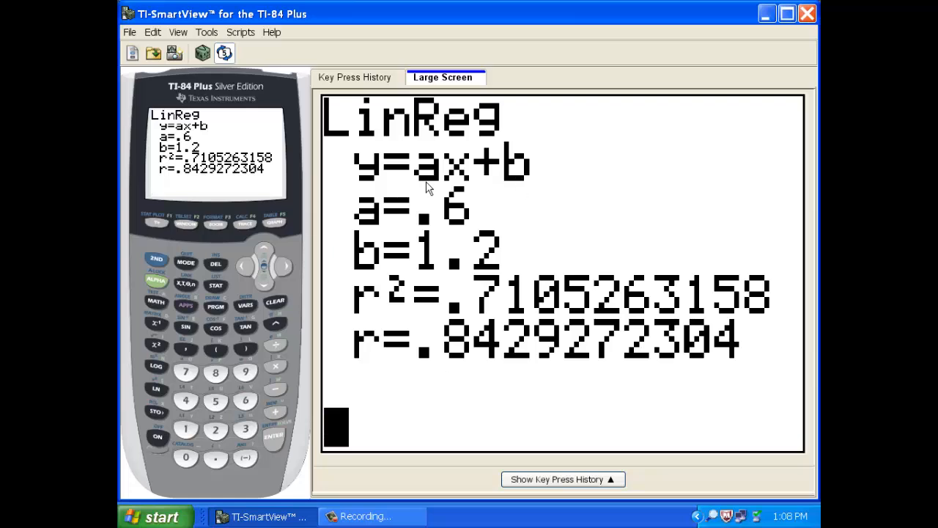
mouse_move(162, 225)
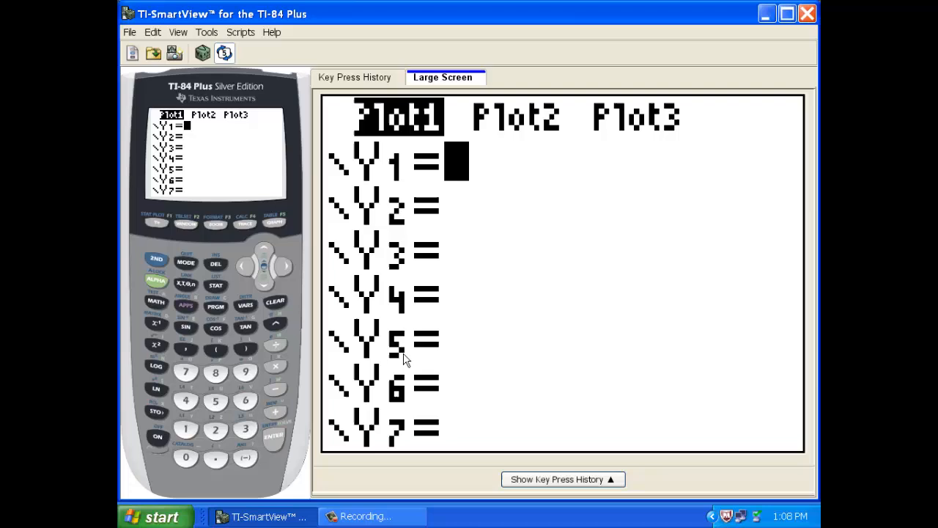
mouse_move(306, 360)
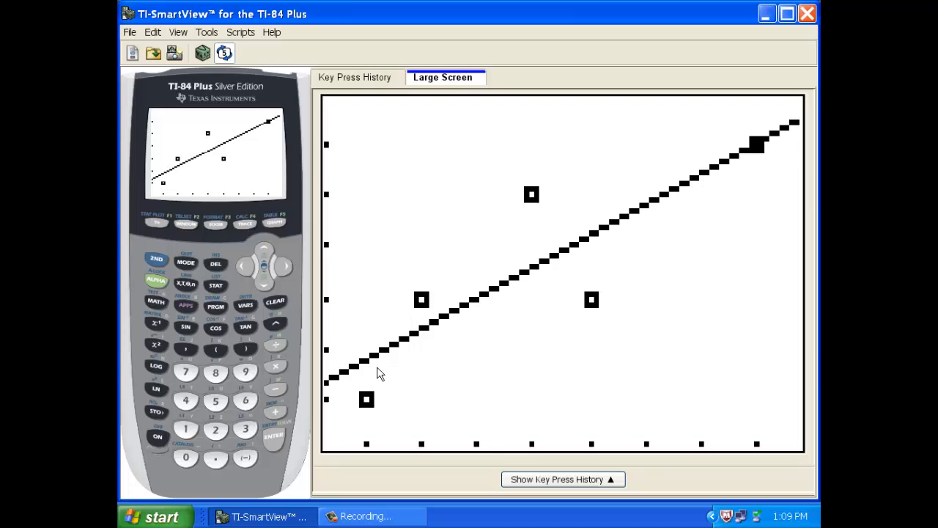
mouse_move(616, 321)
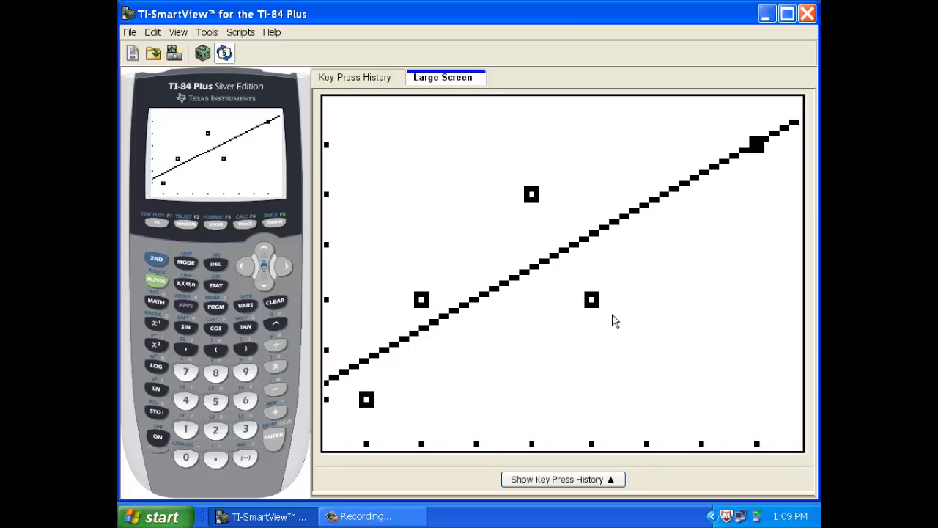
mouse_move(702, 296)
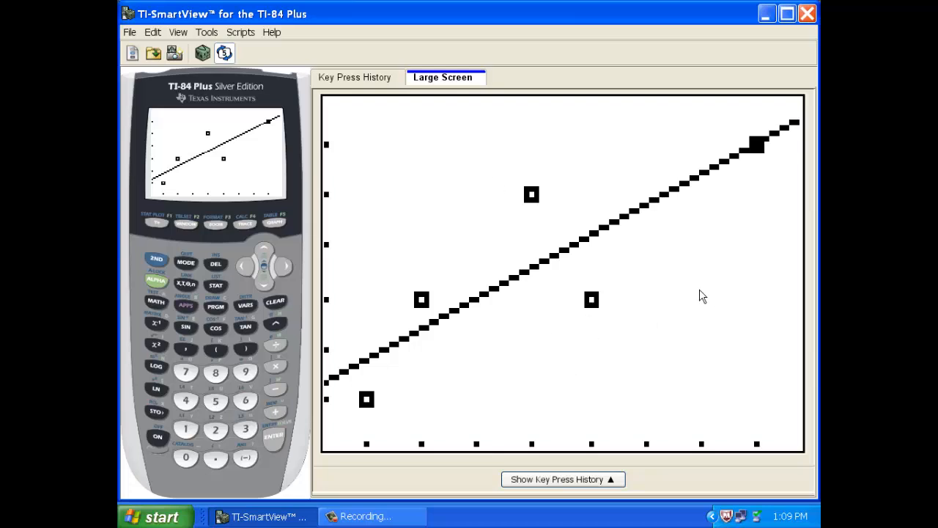
mouse_move(317, 370)
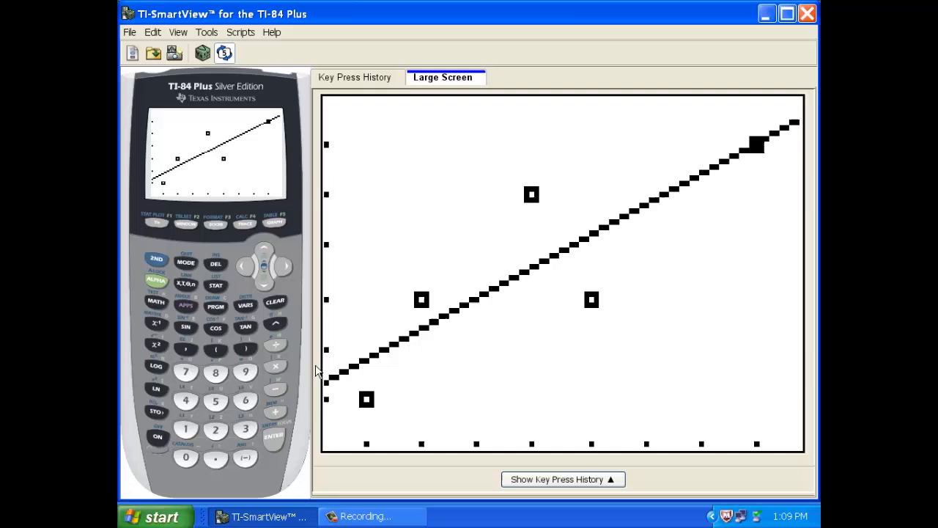
mouse_move(369, 385)
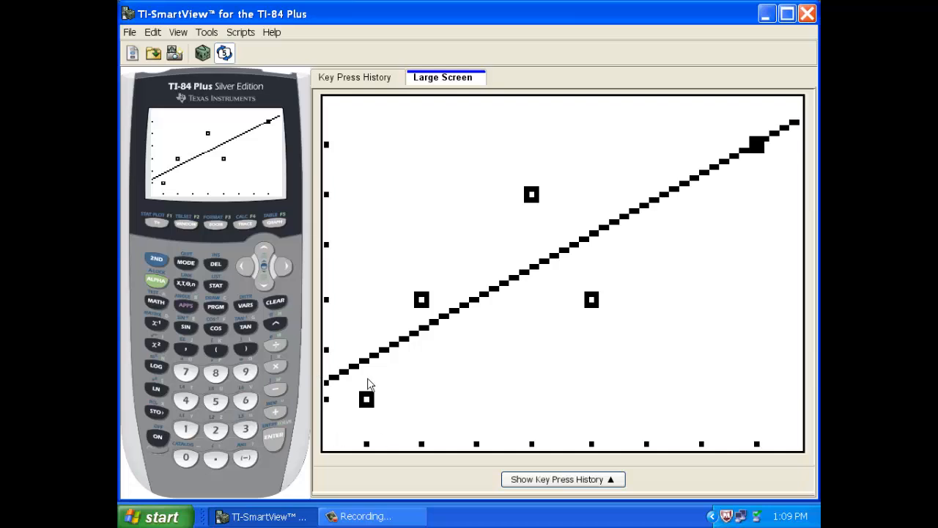
mouse_move(451, 345)
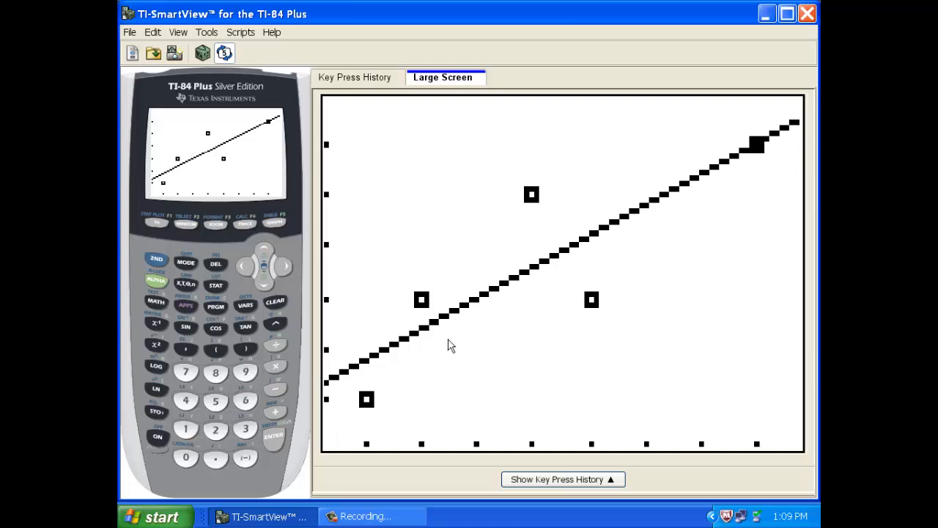
mouse_move(554, 280)
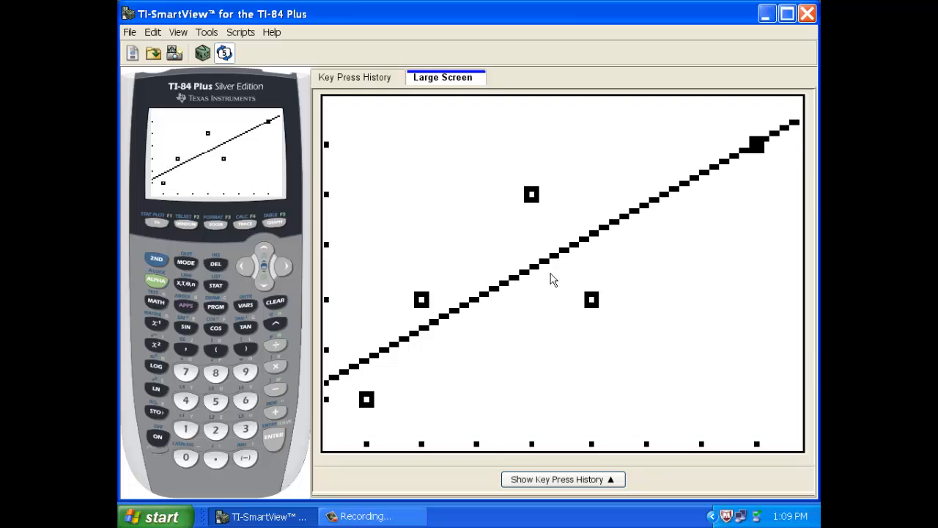
mouse_move(562, 188)
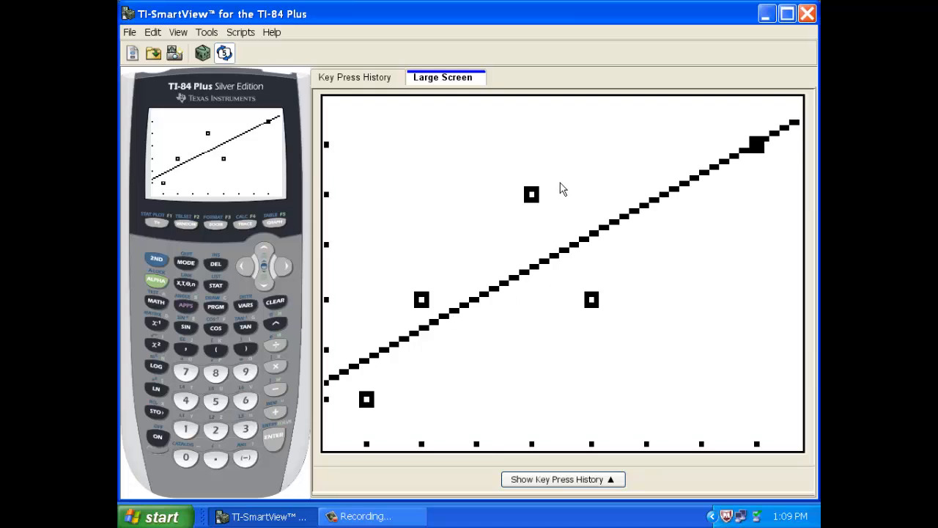
mouse_move(596, 309)
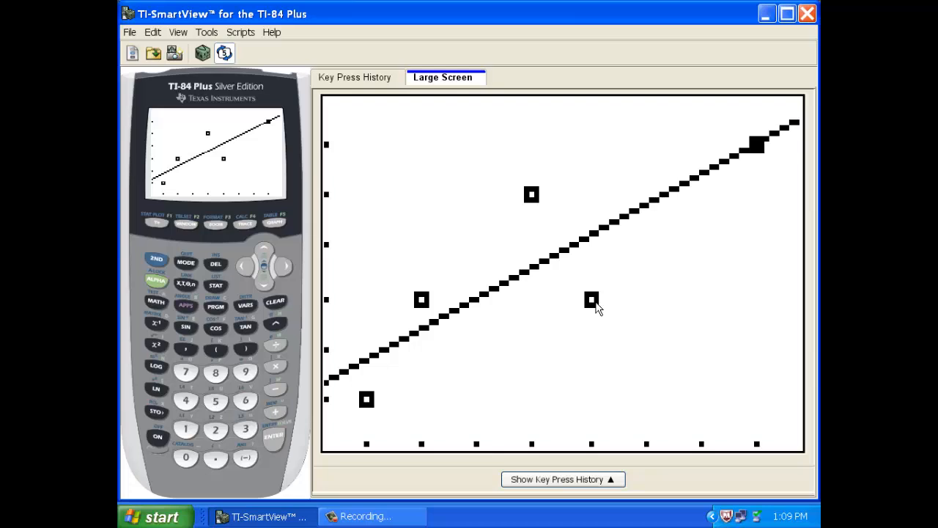
mouse_move(559, 204)
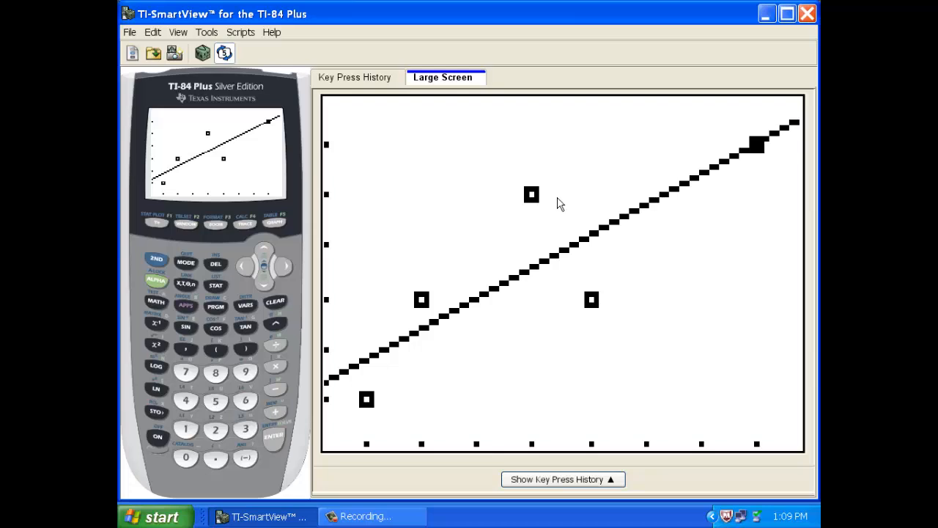
mouse_move(633, 218)
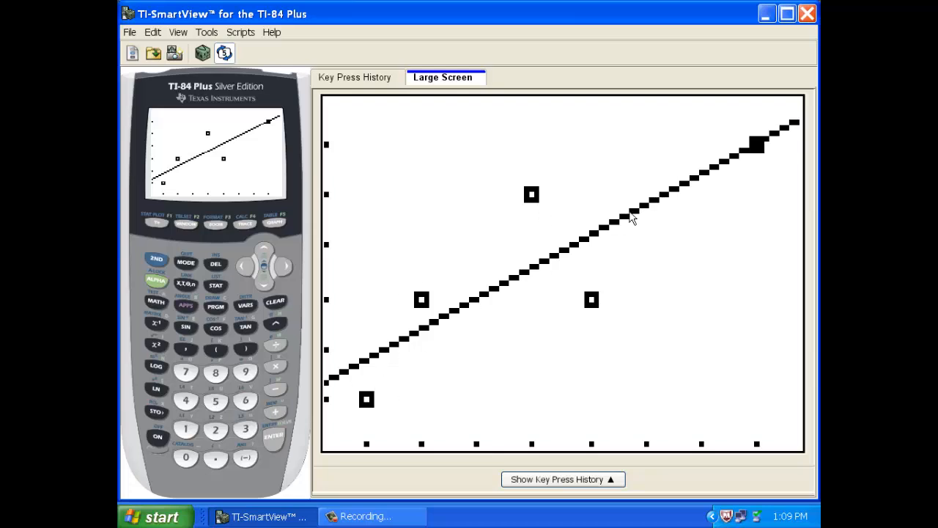
mouse_move(667, 243)
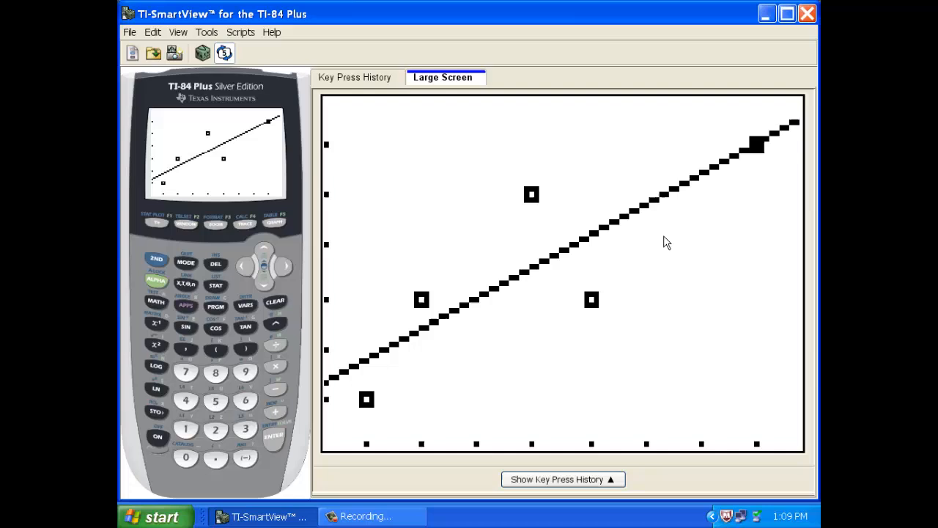
mouse_move(596, 254)
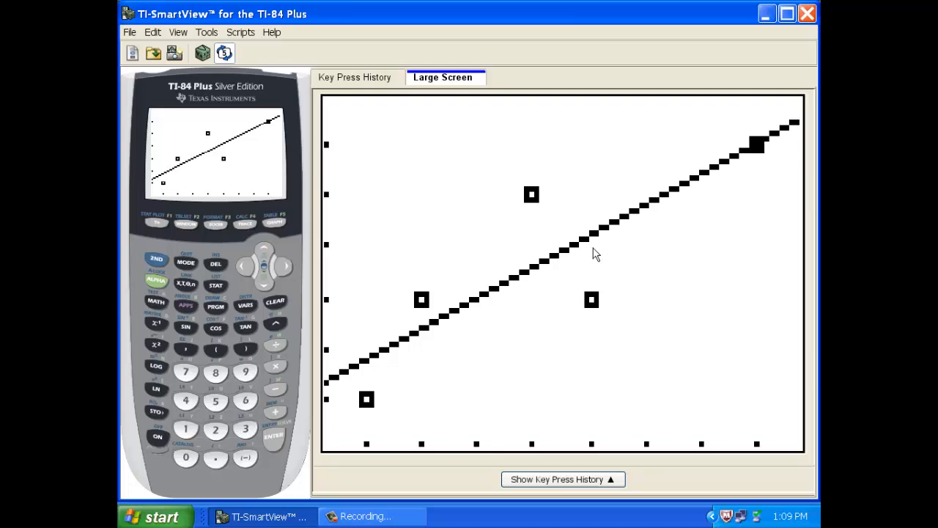
mouse_move(552, 317)
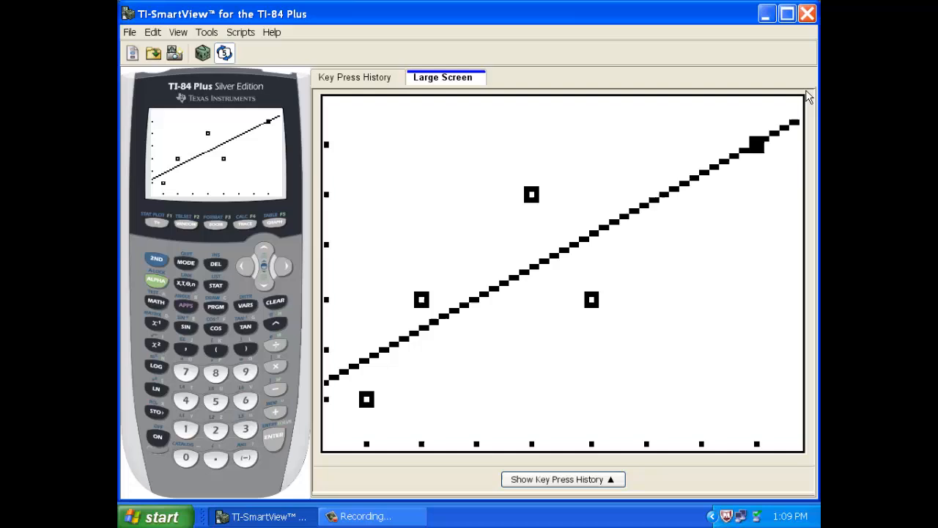
mouse_move(688, 215)
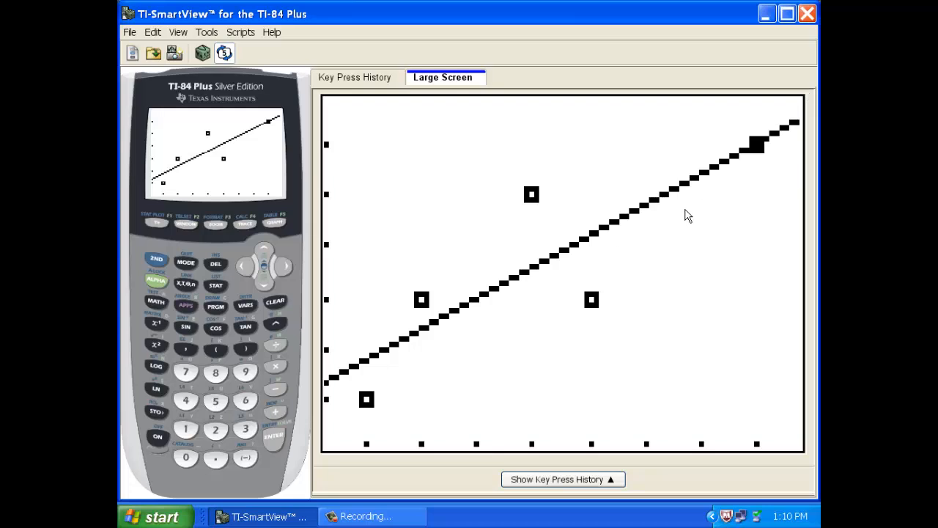
mouse_move(622, 298)
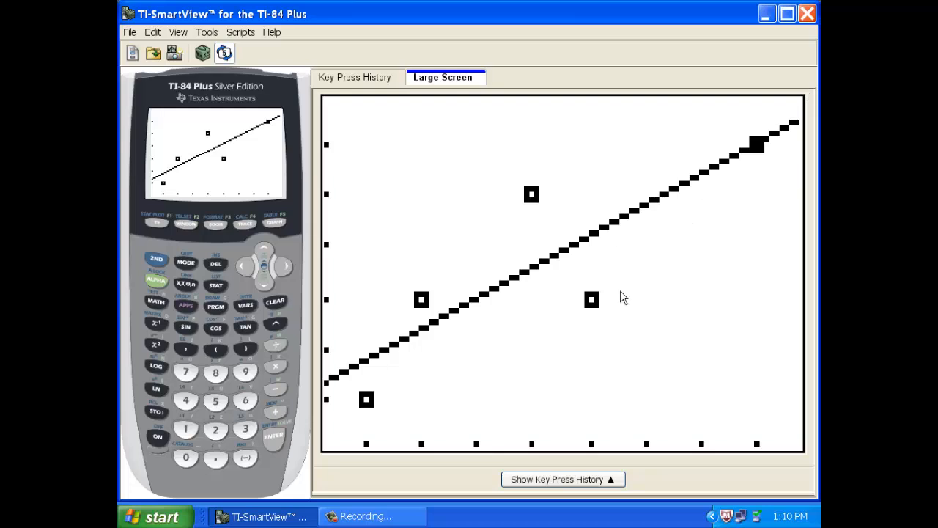
mouse_move(566, 316)
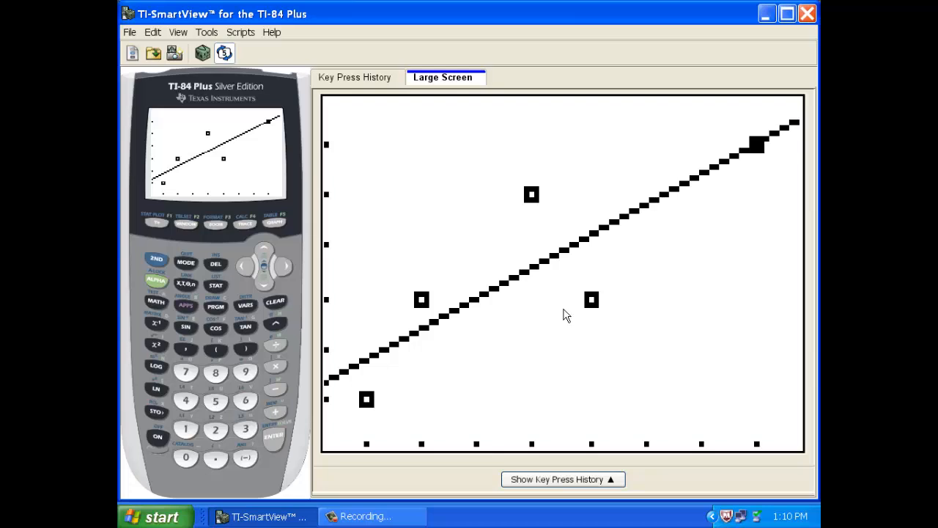
mouse_move(329, 469)
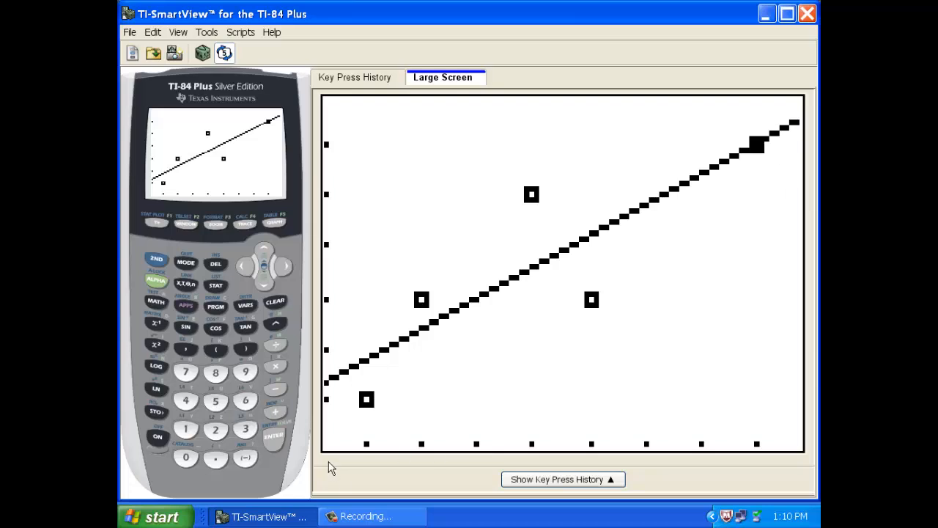
mouse_move(748, 237)
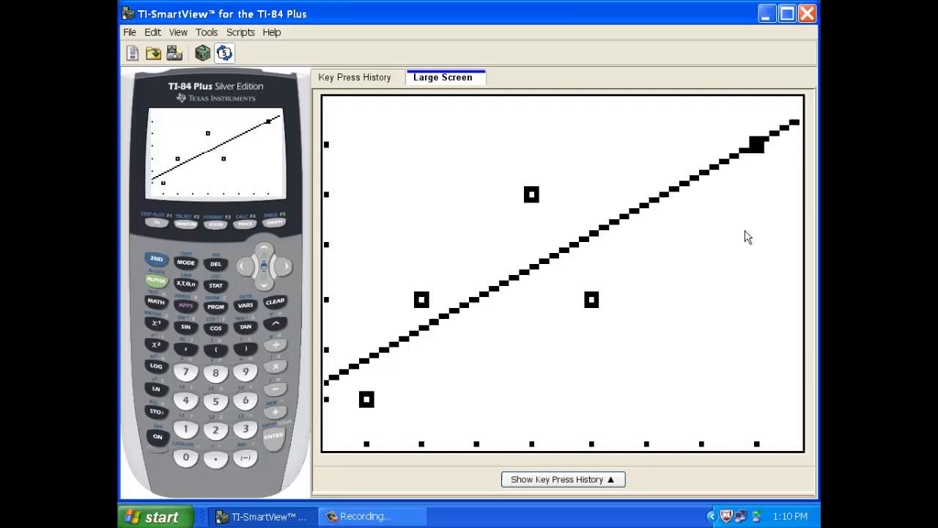
mouse_move(569, 344)
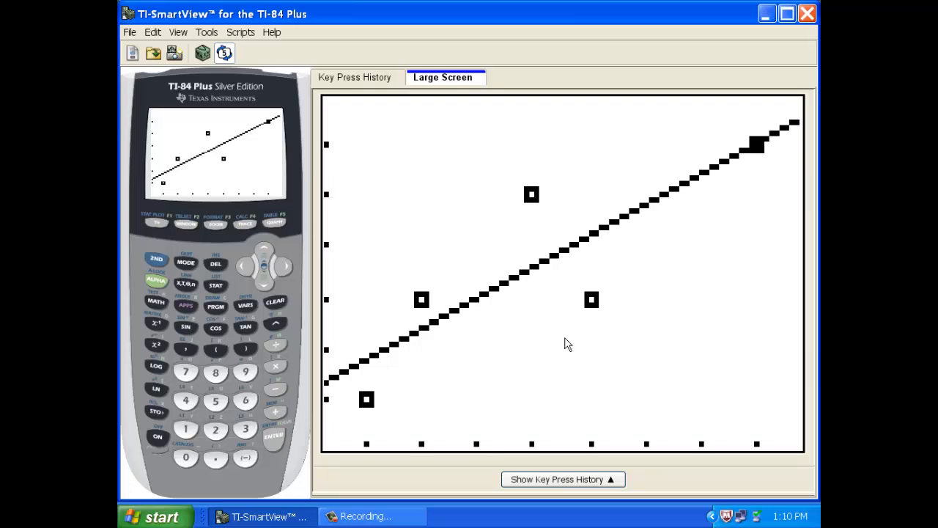
mouse_move(613, 281)
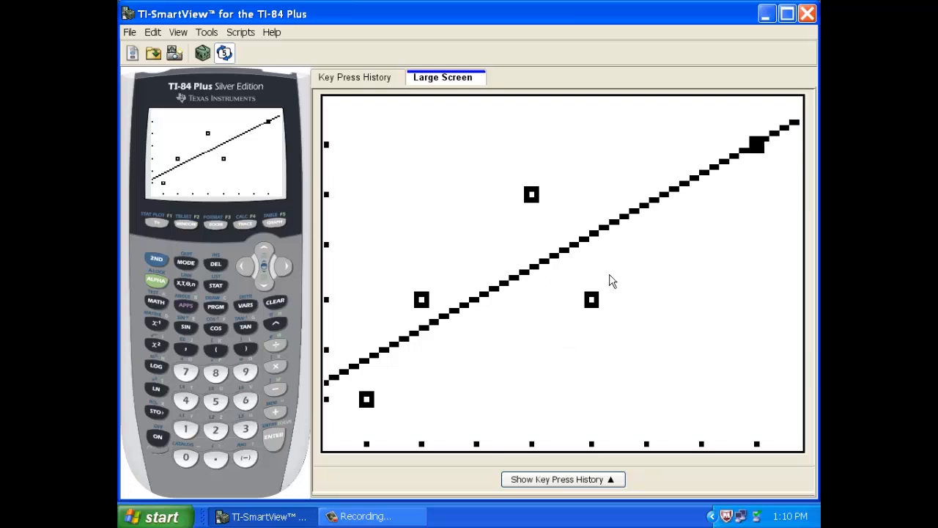
mouse_move(620, 251)
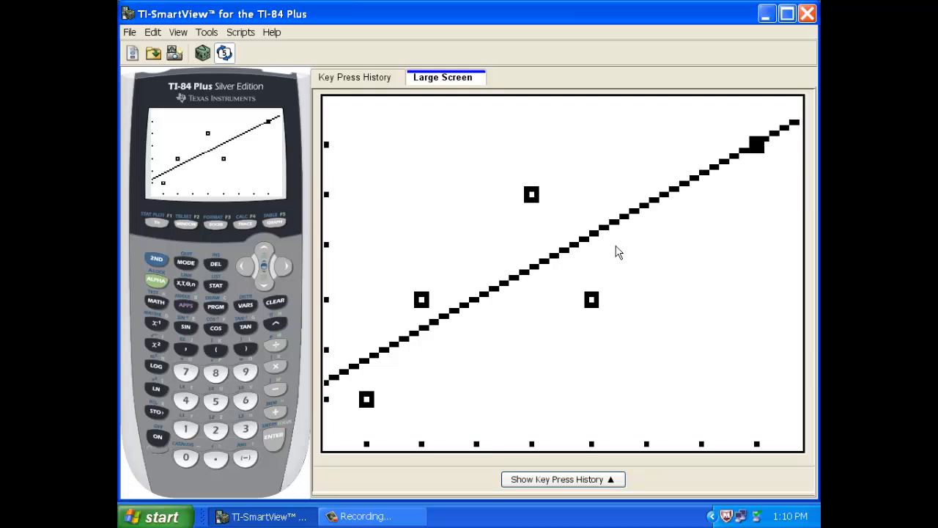
mouse_move(595, 291)
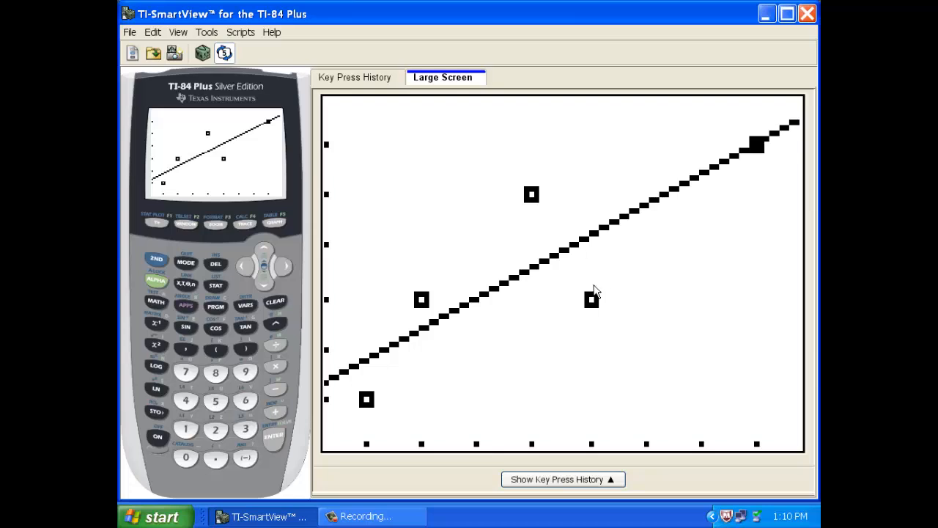
mouse_move(697, 242)
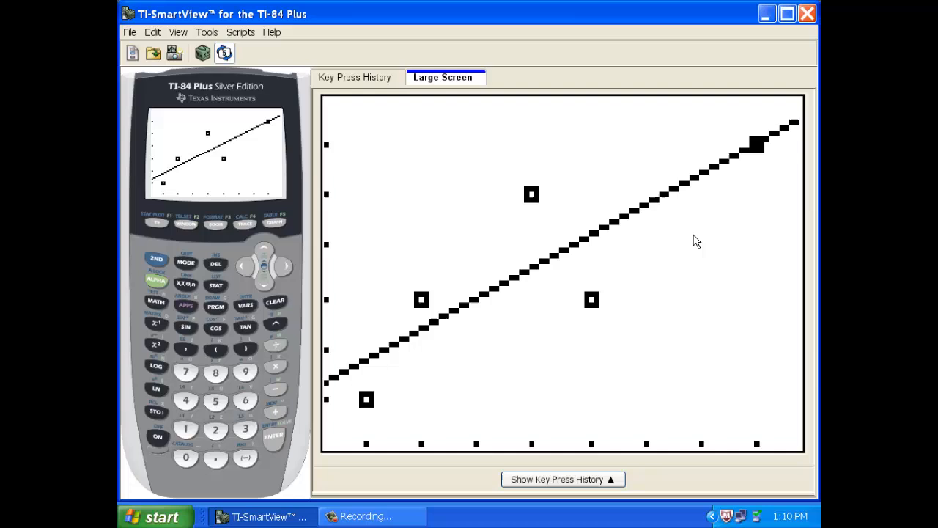
mouse_move(582, 268)
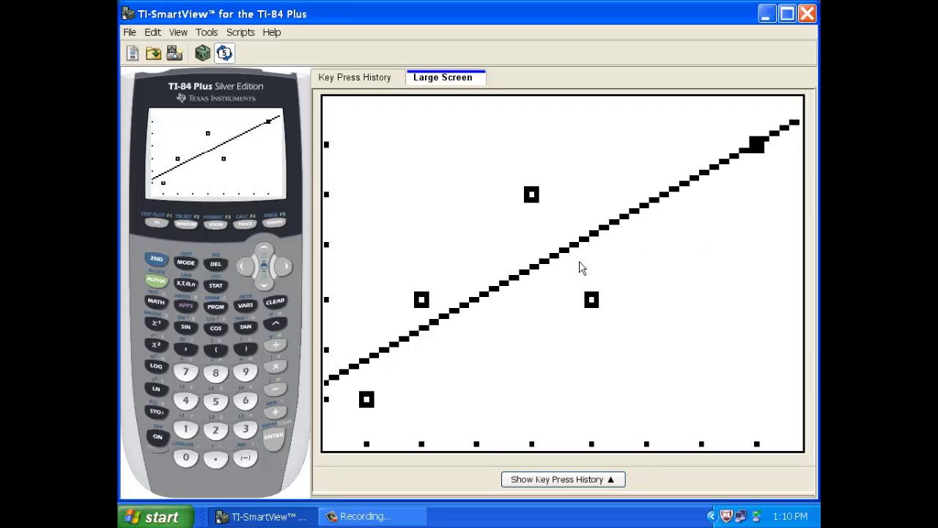
mouse_move(367, 342)
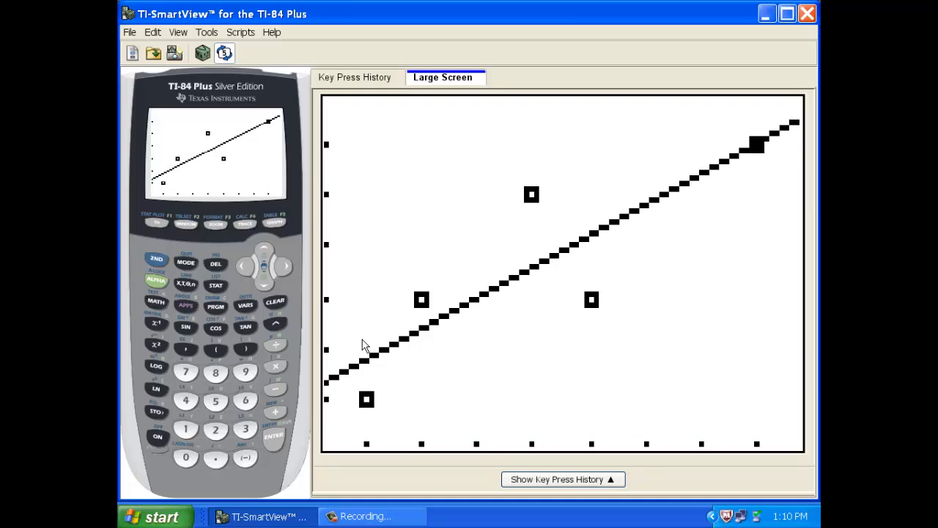
mouse_move(486, 288)
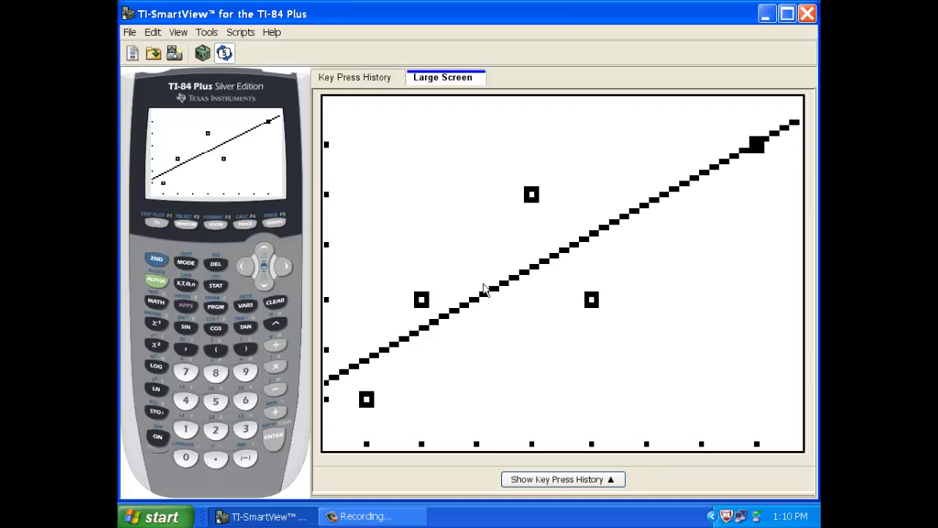
mouse_move(587, 264)
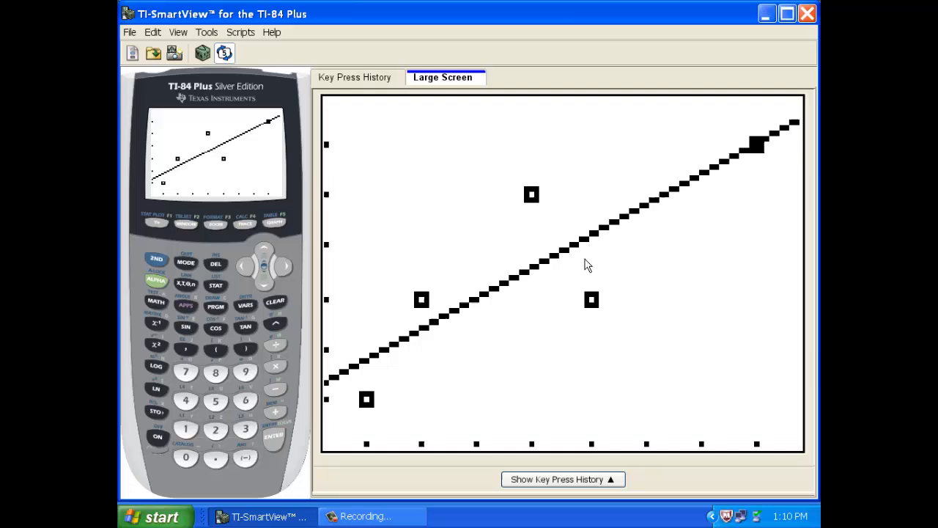
mouse_move(451, 300)
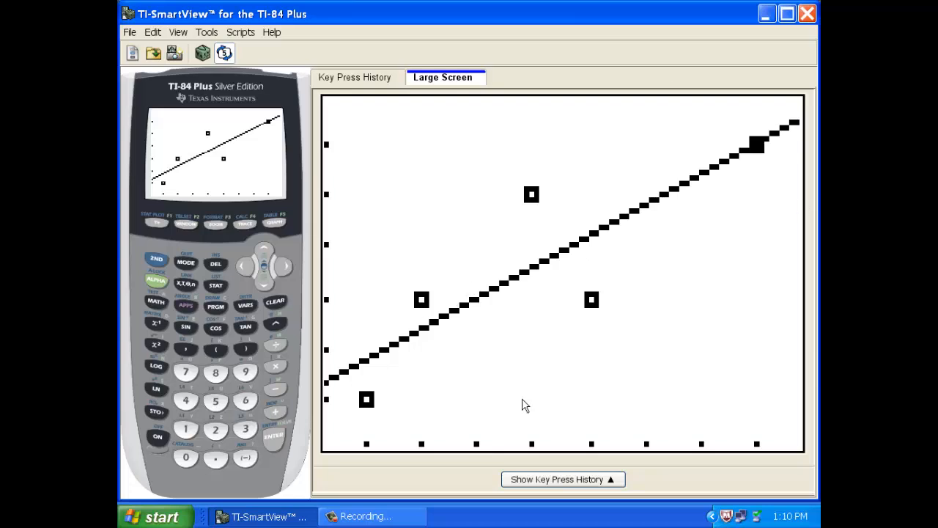
mouse_move(519, 393)
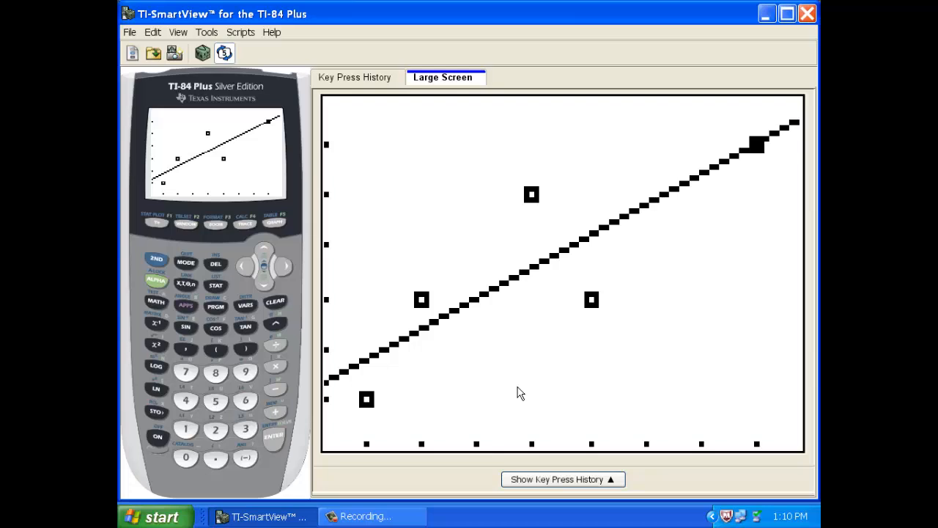
mouse_move(799, 422)
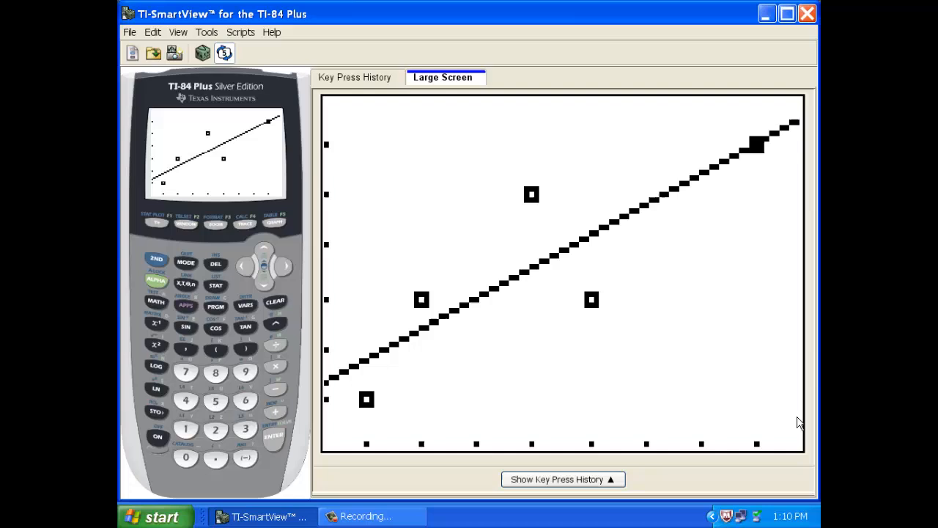
mouse_move(809, 470)
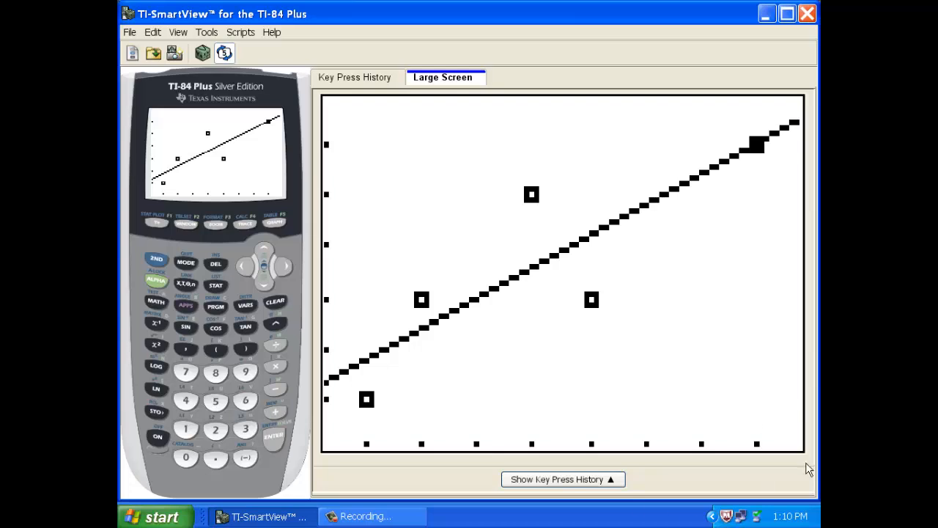
mouse_move(568, 409)
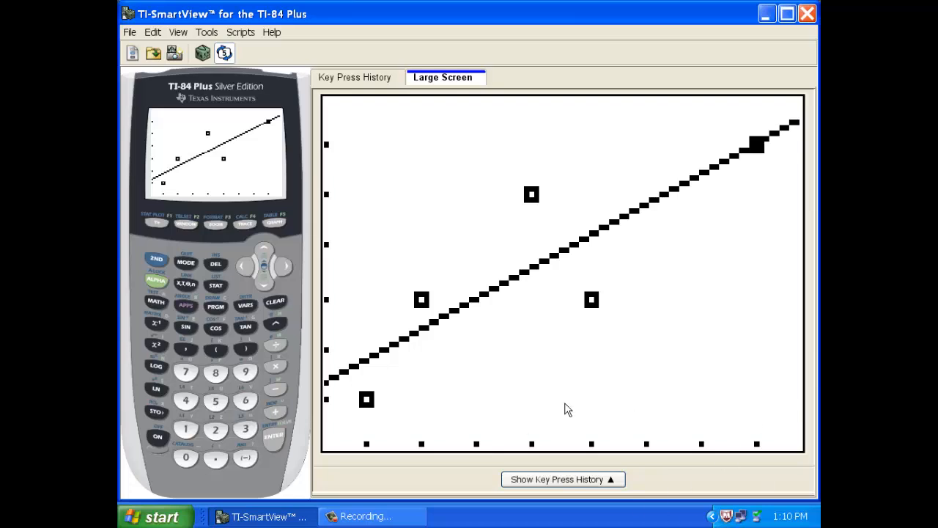
mouse_move(579, 405)
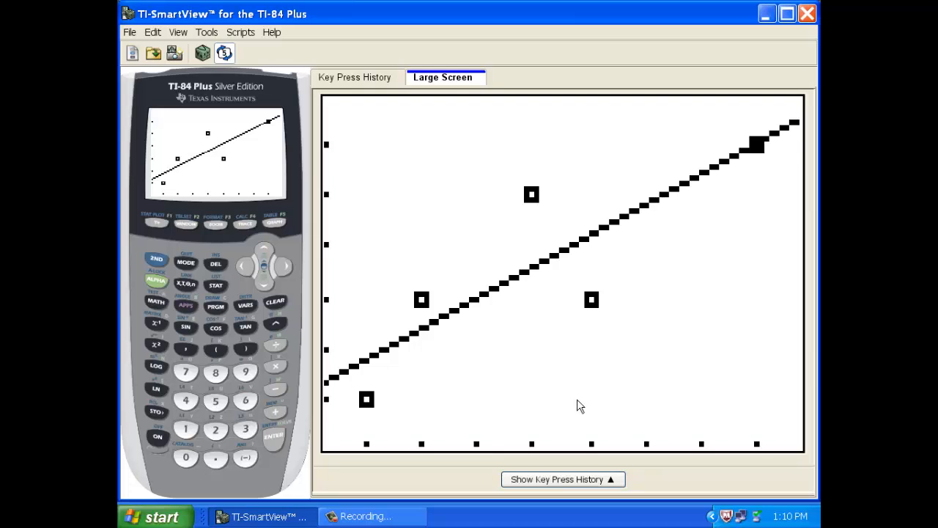
mouse_move(483, 375)
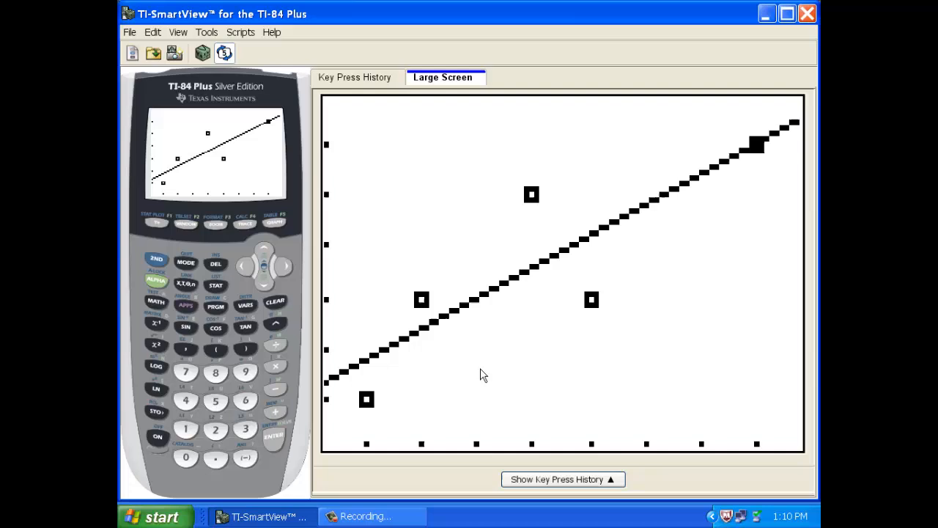
mouse_move(504, 329)
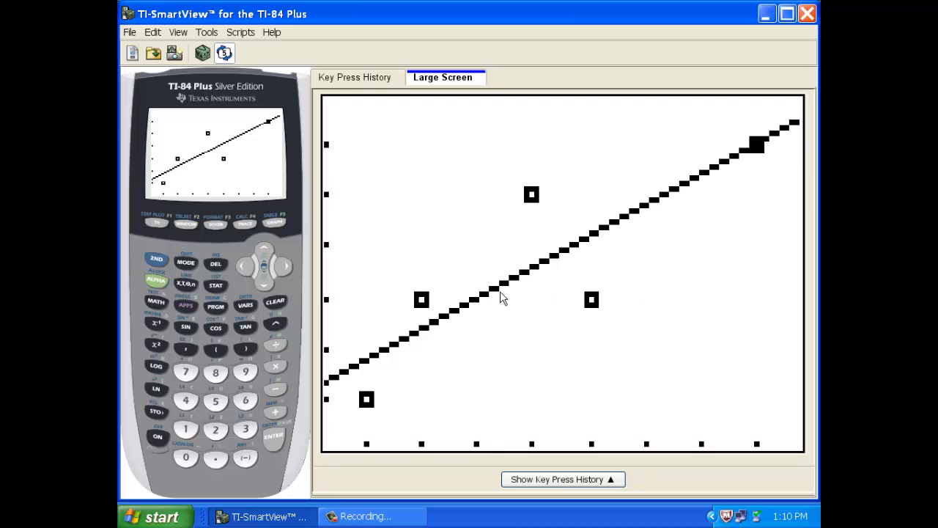
mouse_move(364, 374)
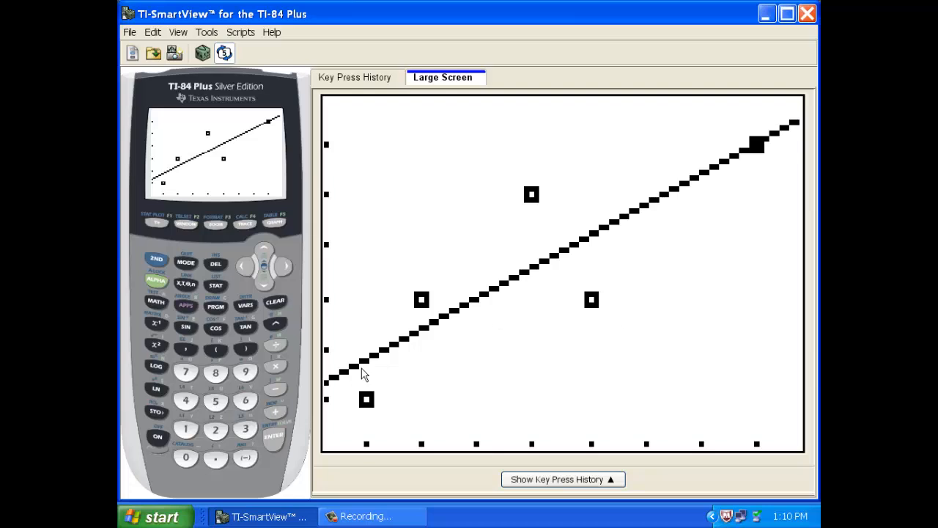